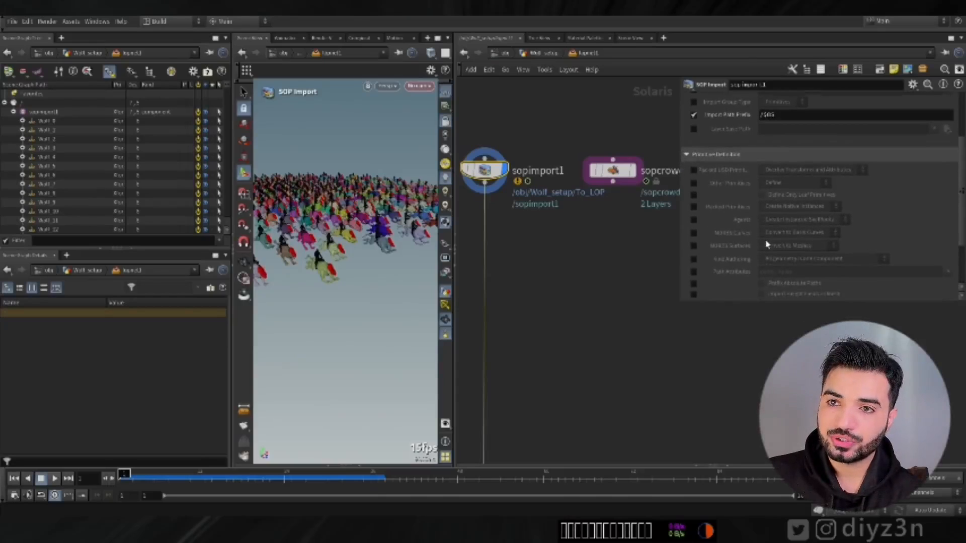
# Step: Review the SOP Crowd Import help, then view the two-import merge stage with the proxy crowd
pyautogui.click(801, 219)
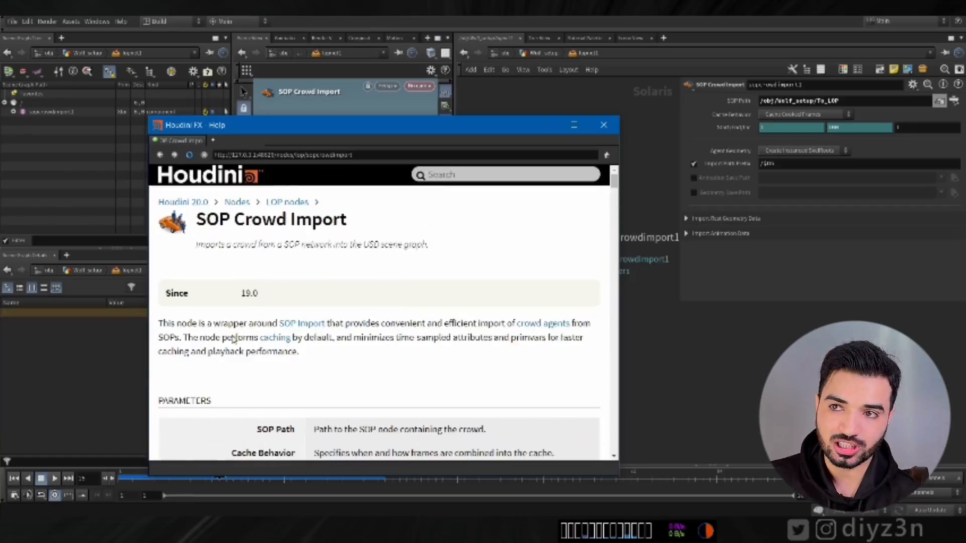
pyautogui.moveTo(302, 323)
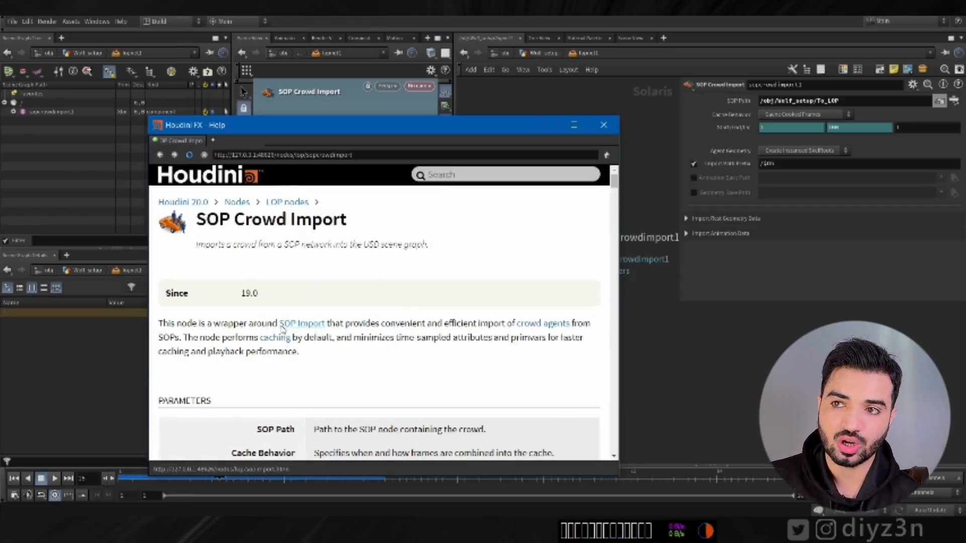
pyautogui.moveTo(448, 331)
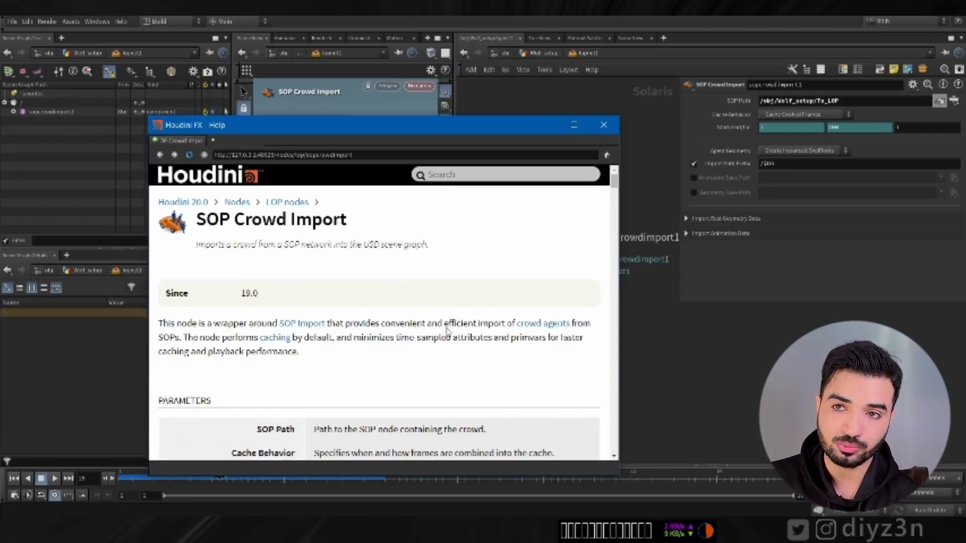
pyautogui.click(603, 124)
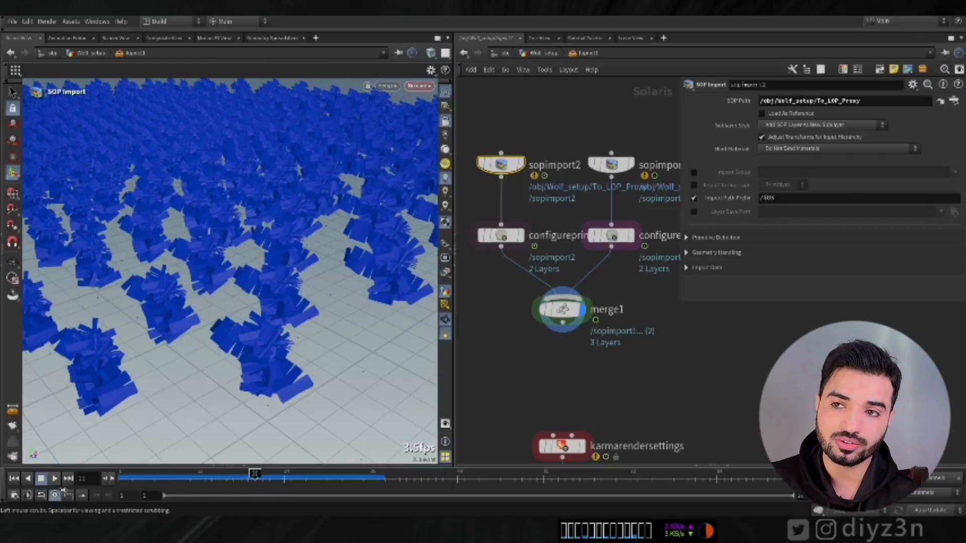
pyautogui.click(55, 479)
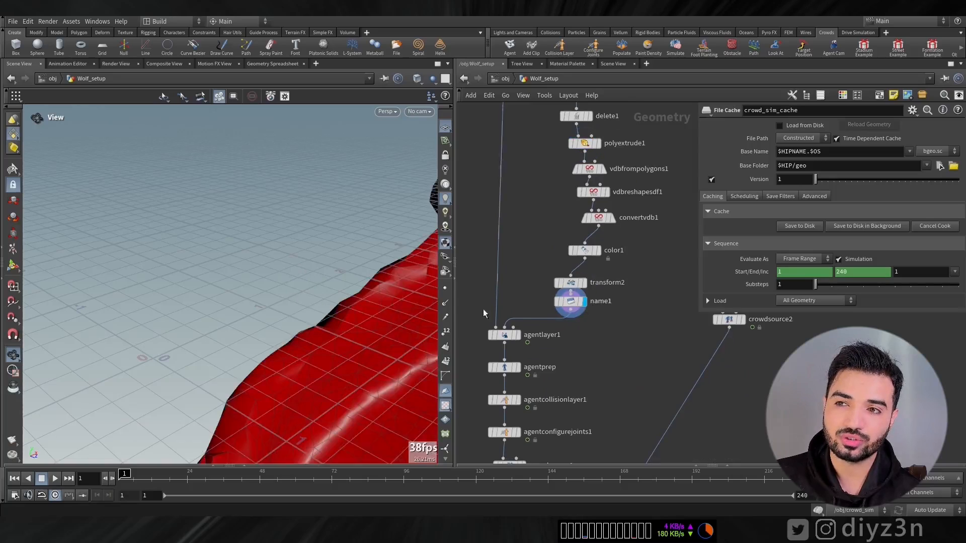
# Step: Inspect the Wolf_setup agent relationship binding riders to wolves, then return to /obj
pyautogui.click(505, 334)
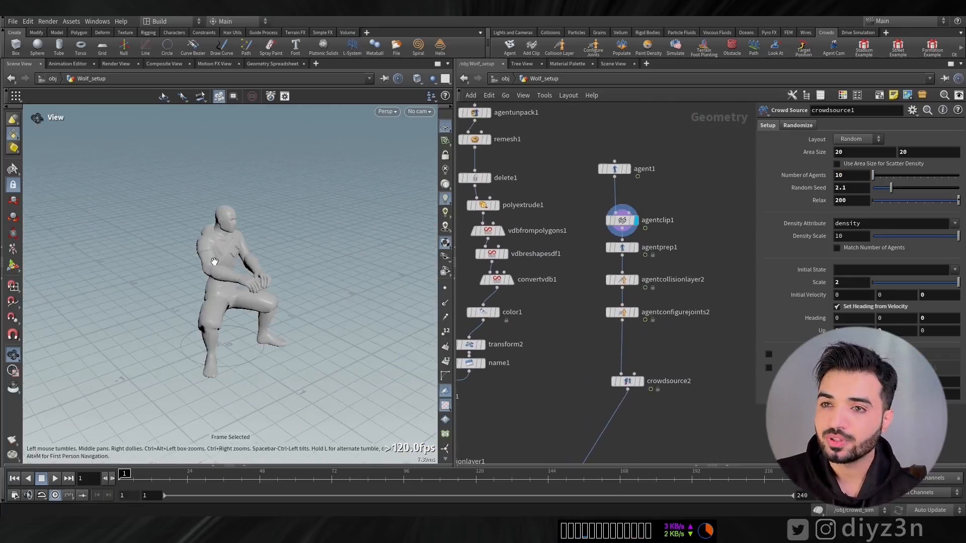
pyautogui.moveTo(642, 281)
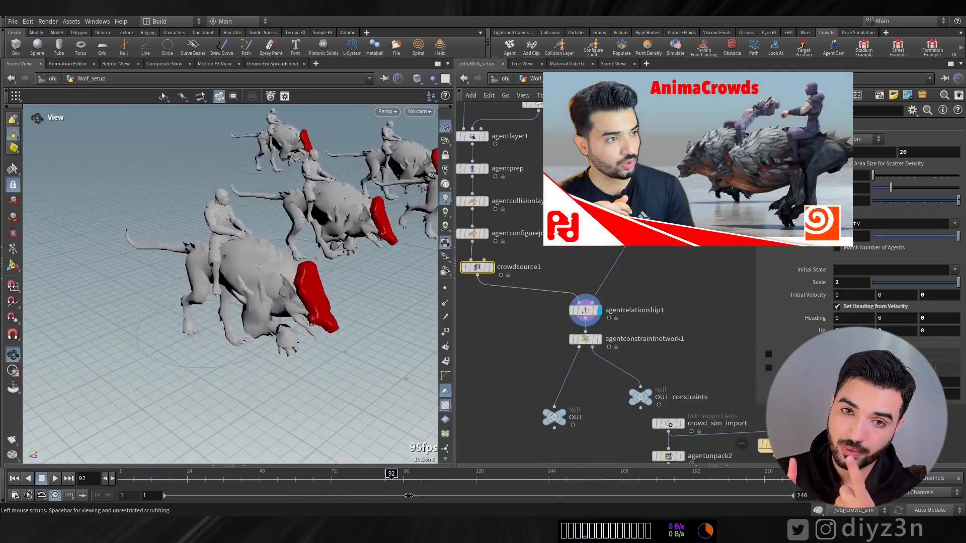
pyautogui.click(585, 309)
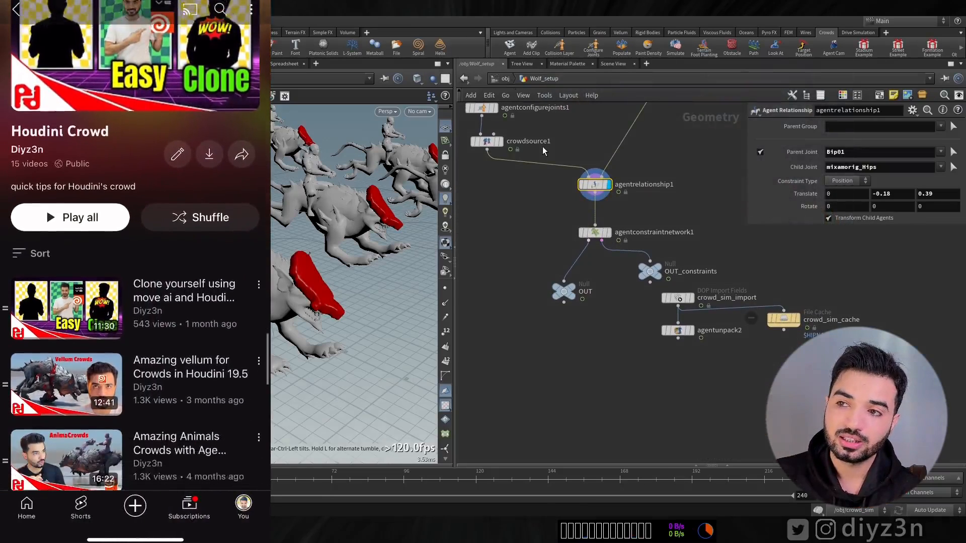
pyautogui.scroll(-3)
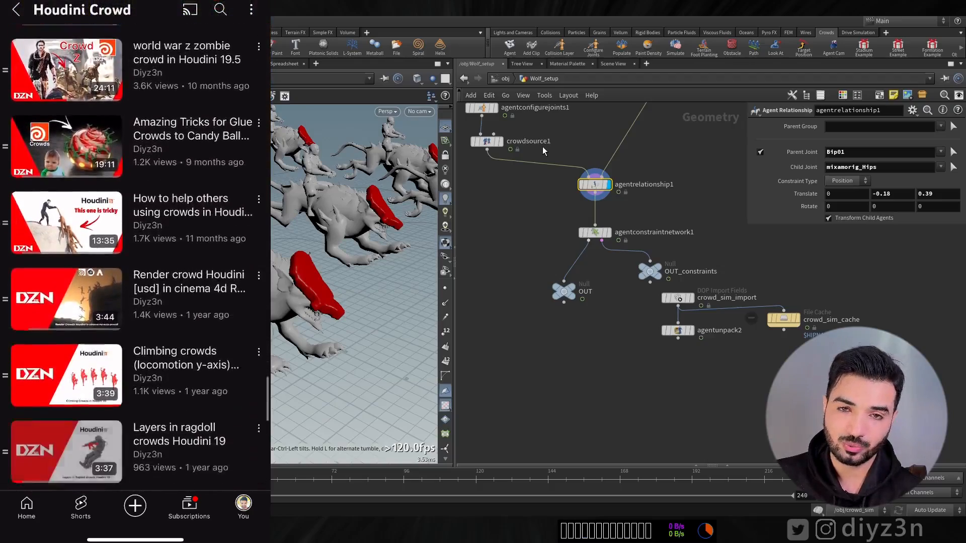
pyautogui.scroll(-3)
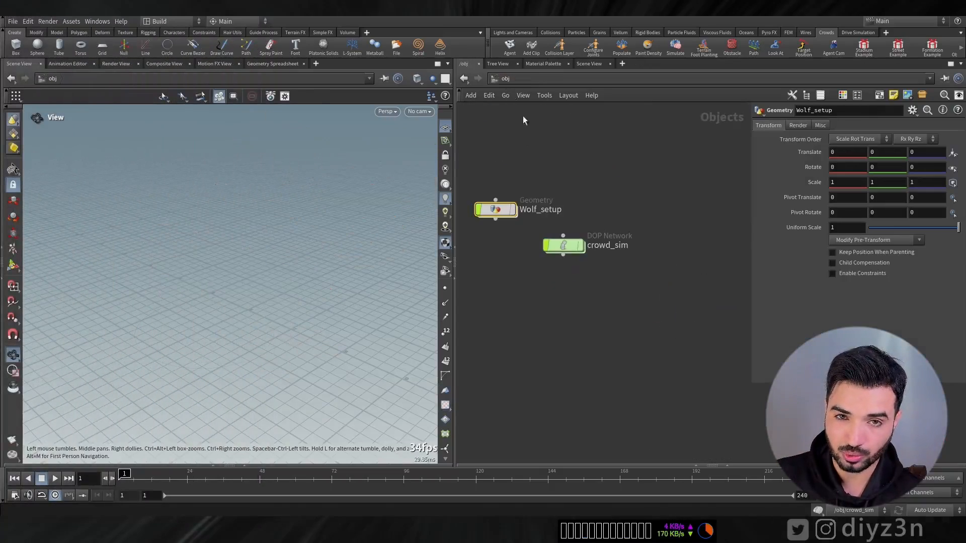
# Step: Inside Wolf_setup, raise crowdsource1's Number of Agents from 10 to 500
pyautogui.rightClick(528, 265)
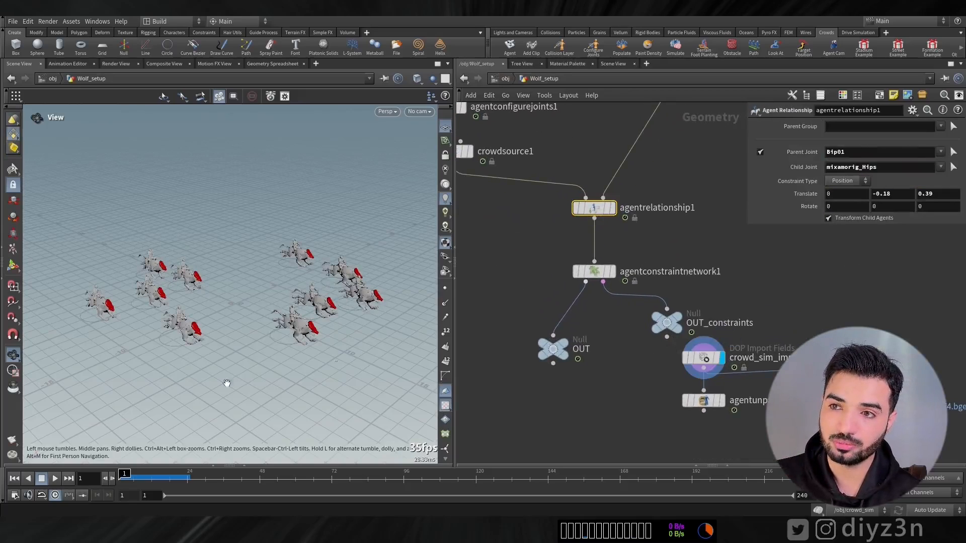
pyautogui.click(54, 478)
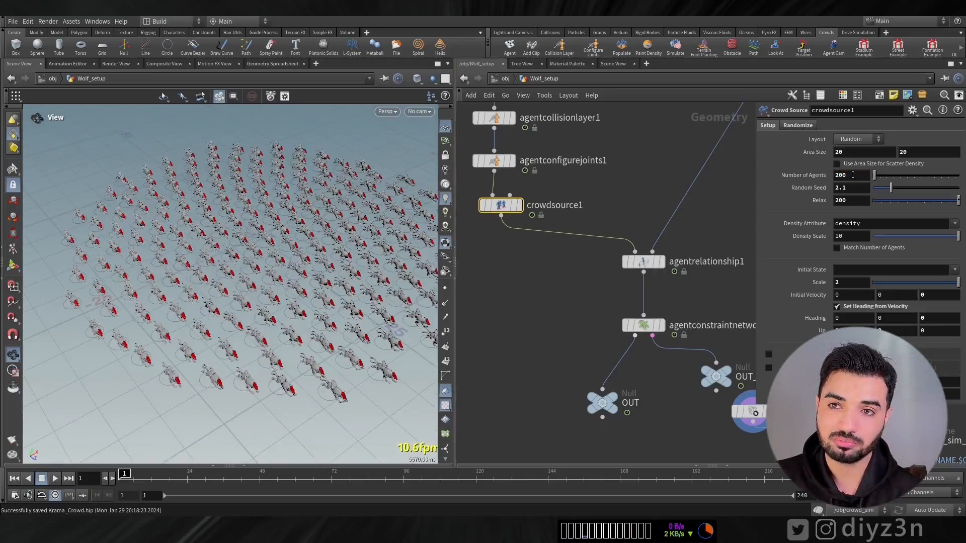
pyautogui.write('300')
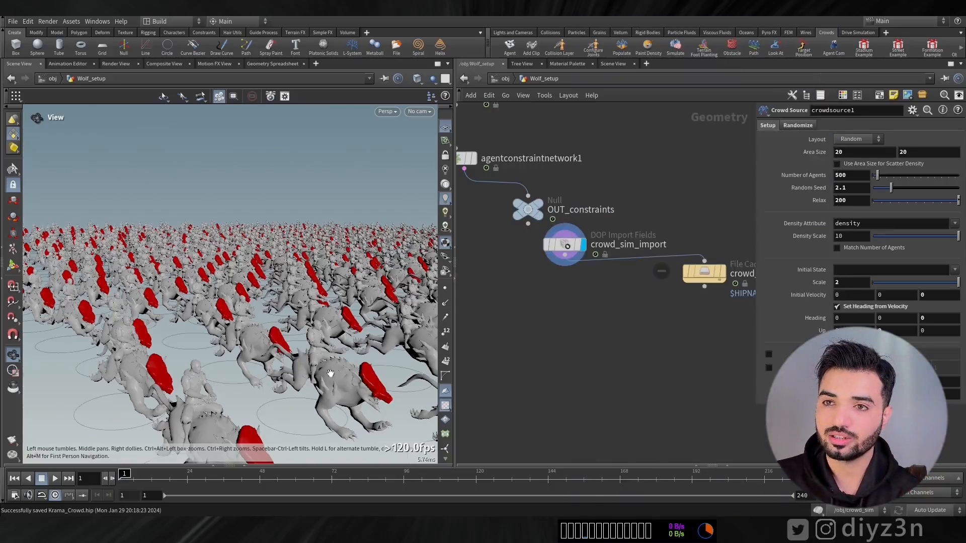
pyautogui.press('Tab')
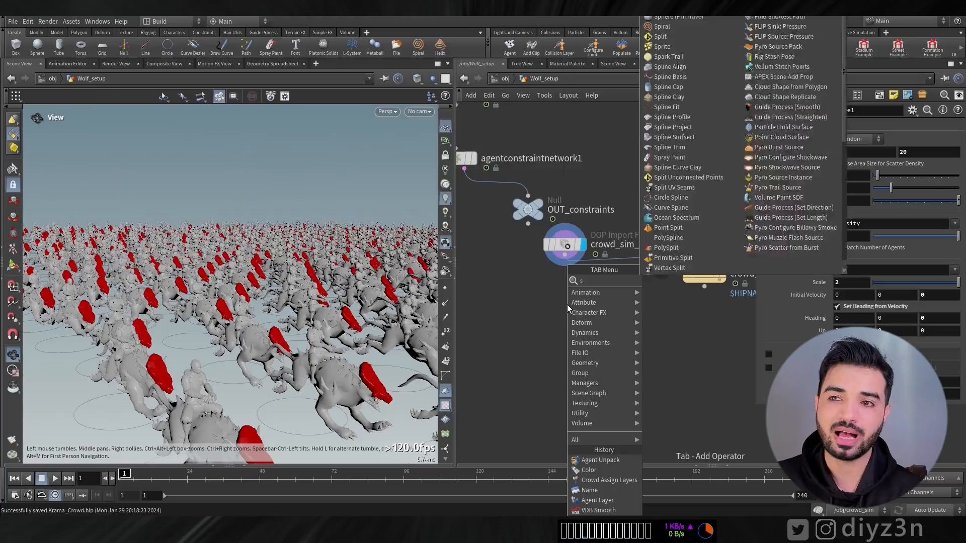
pyautogui.click(670, 228)
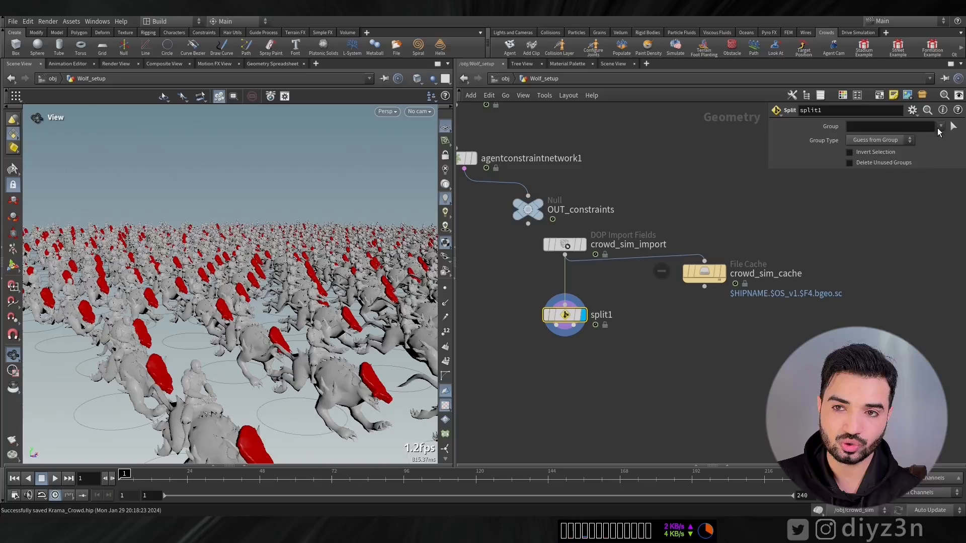
pyautogui.click(941, 127)
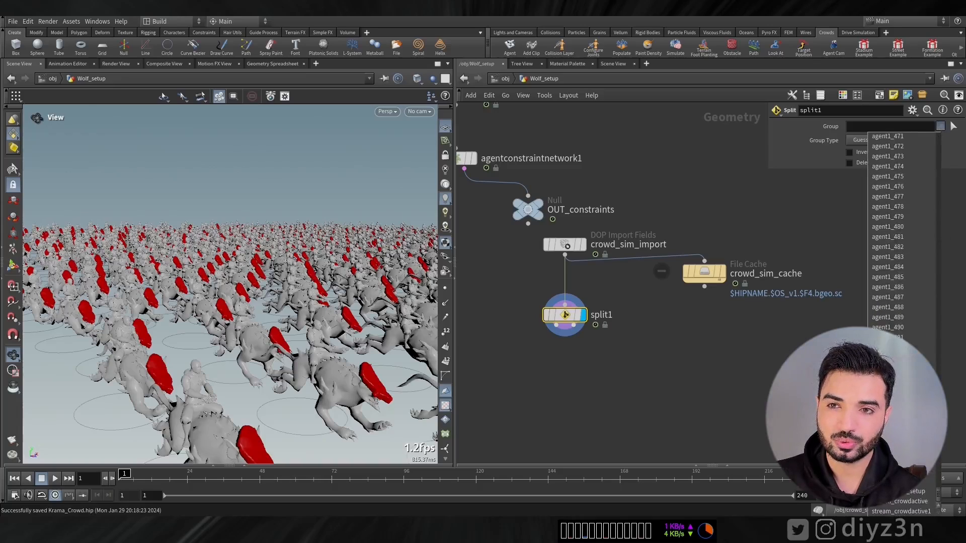
pyautogui.scroll(3)
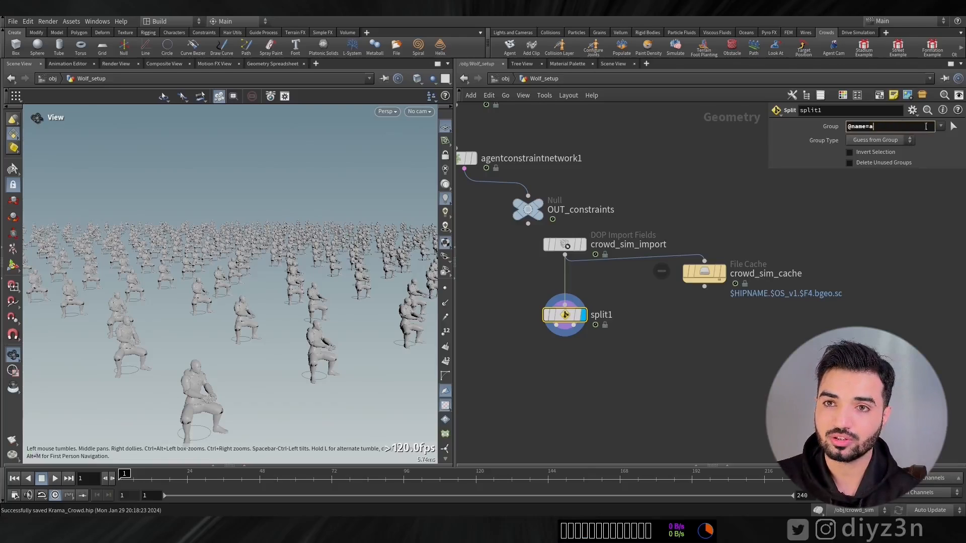
pyautogui.write('@name=Wolf_0')
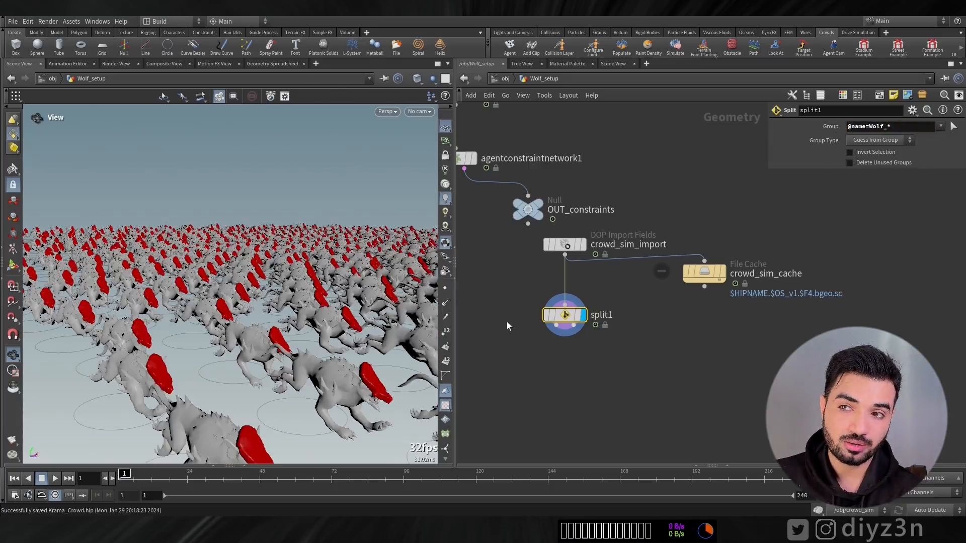
# Step: Select crowd_sim_import and play back the 500-agent simulation
pyautogui.click(564, 245)
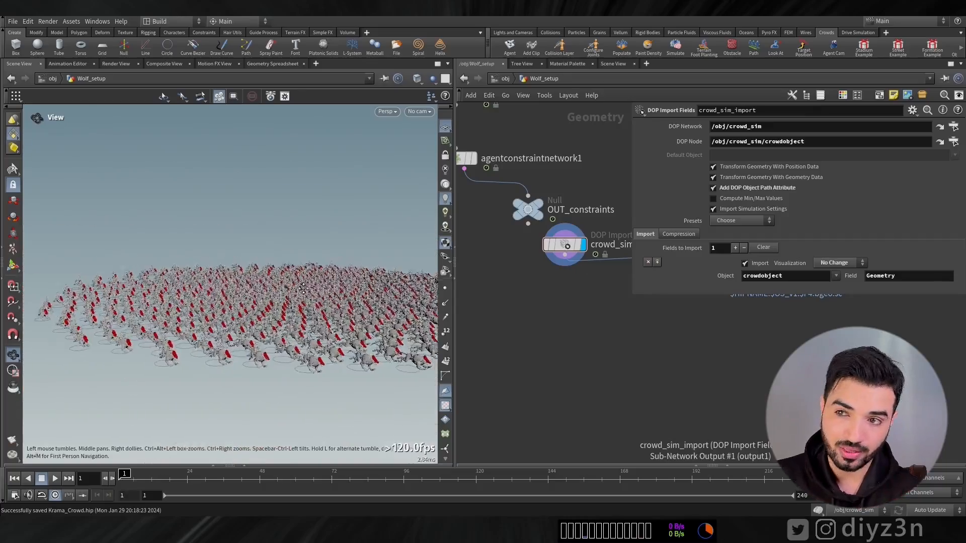
pyautogui.click(54, 479)
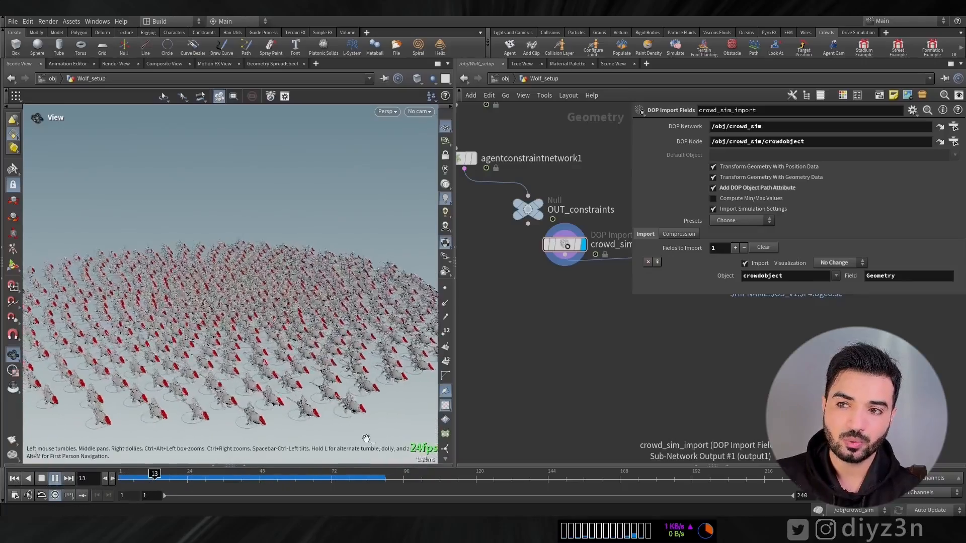
# Step: Add an Agent Unpack, then a File Cache saving frames 1–100 to disk and loading from disk
pyautogui.click(40, 479)
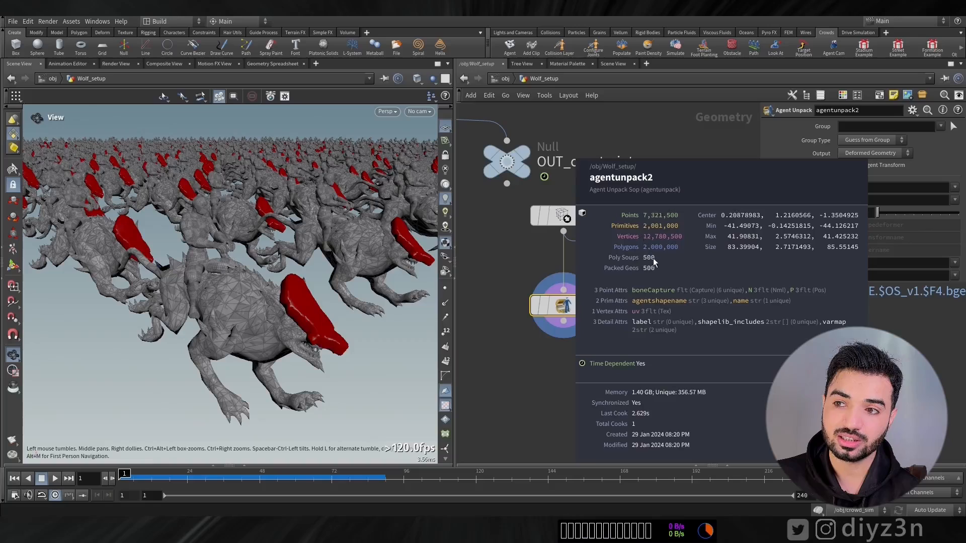
pyautogui.click(40, 479)
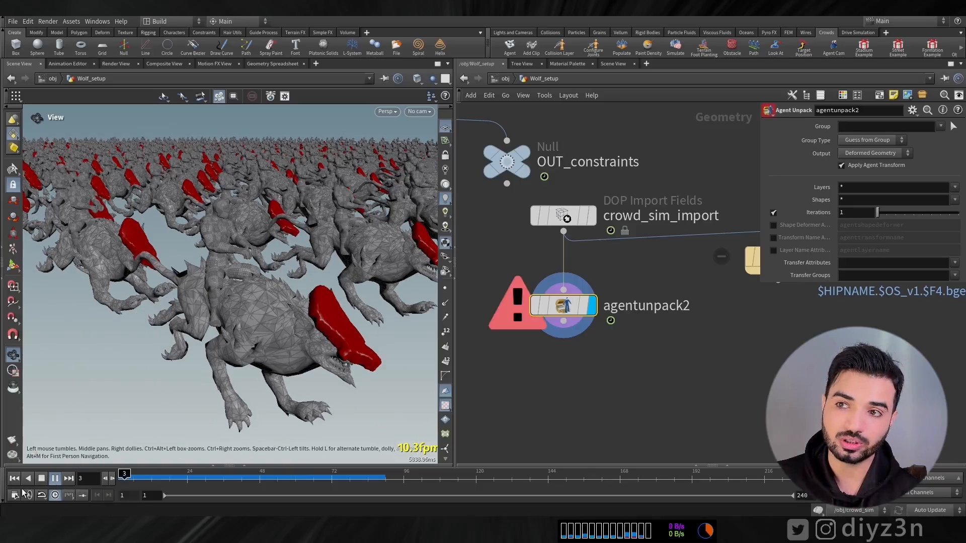
pyautogui.click(54, 478)
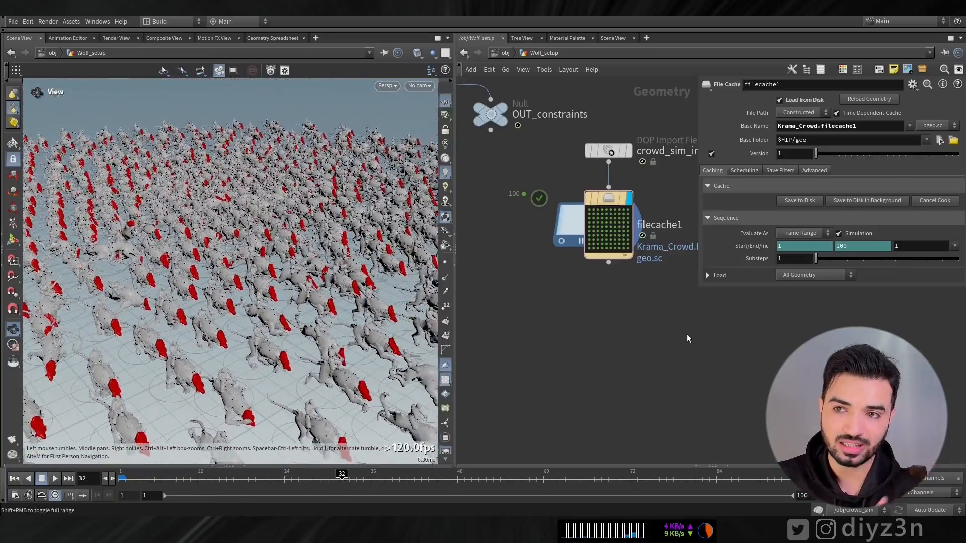
# Step: End the cached crowd with a null node renamed To_LOP
pyautogui.press('tab')
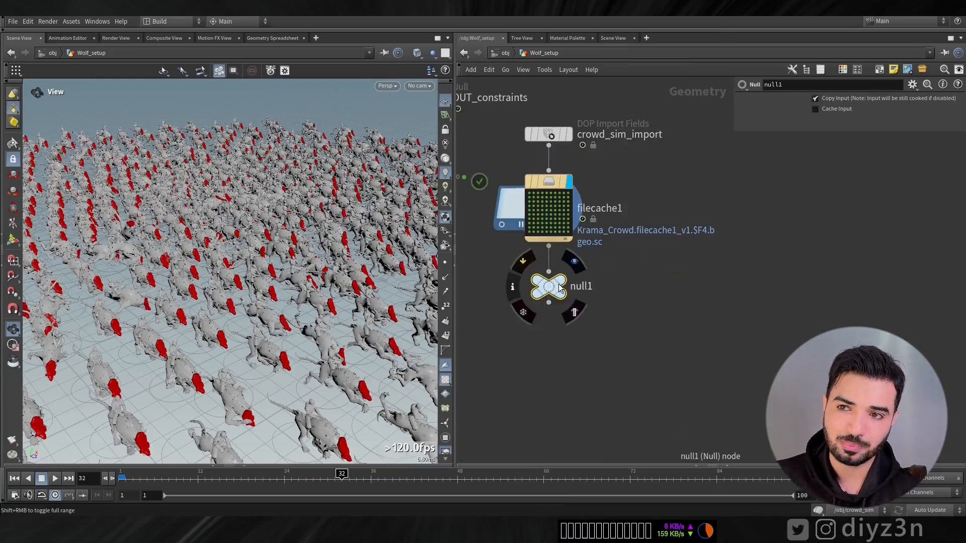
pyautogui.doubleClick(547, 286)
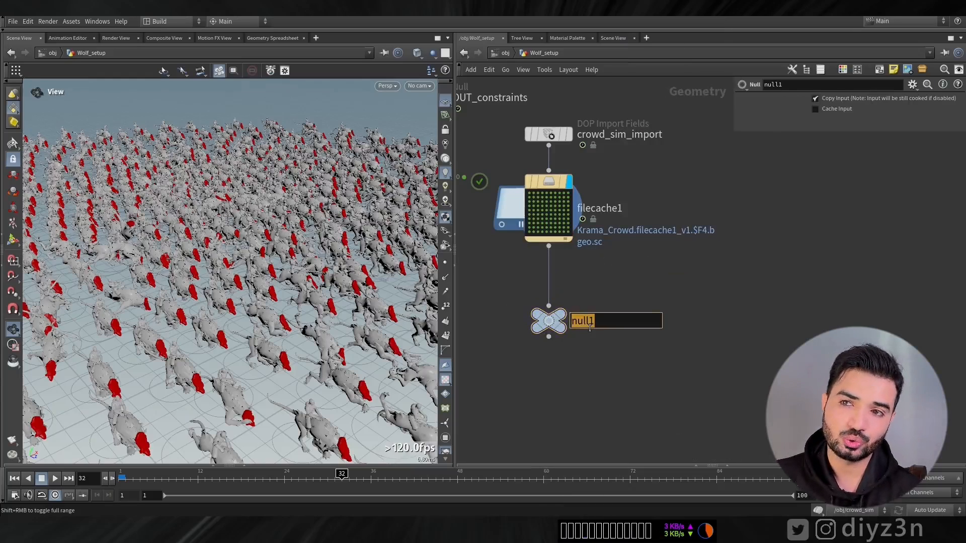
pyautogui.write('To_LP')
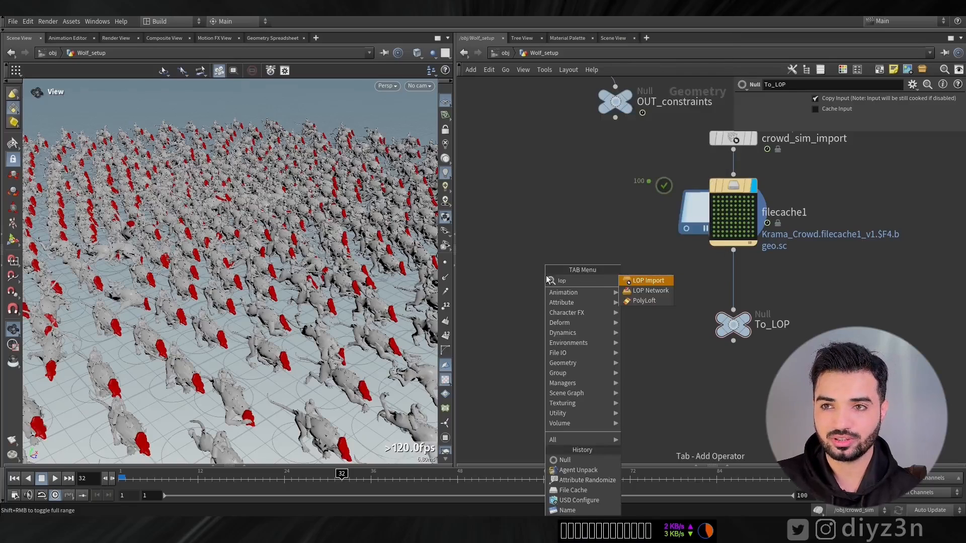
# Step: Inside lopnet1, add a SOP Import pointing at /obj/Wolf_setup/To_LOP and inspect a wolf agent's hierarchy
pyautogui.click(651, 290)
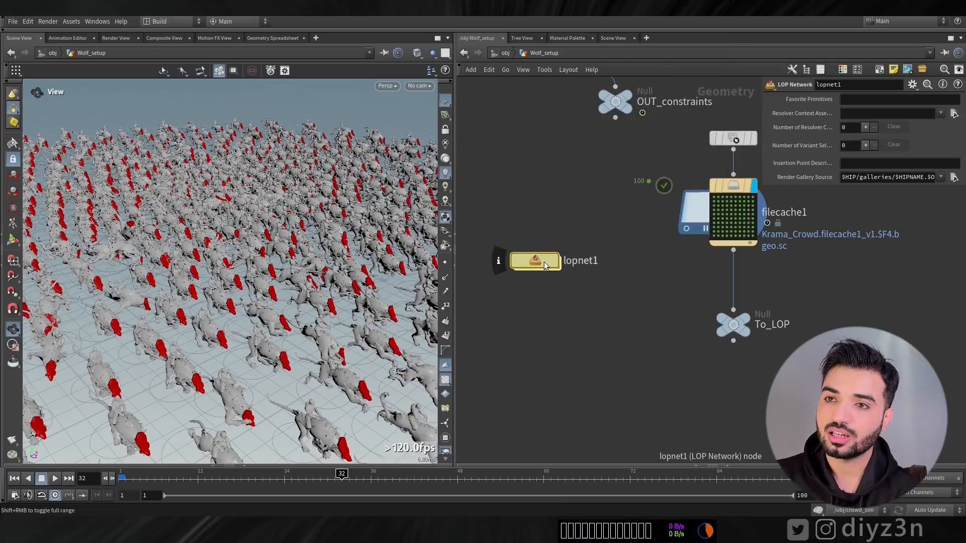
pyautogui.doubleClick(533, 261)
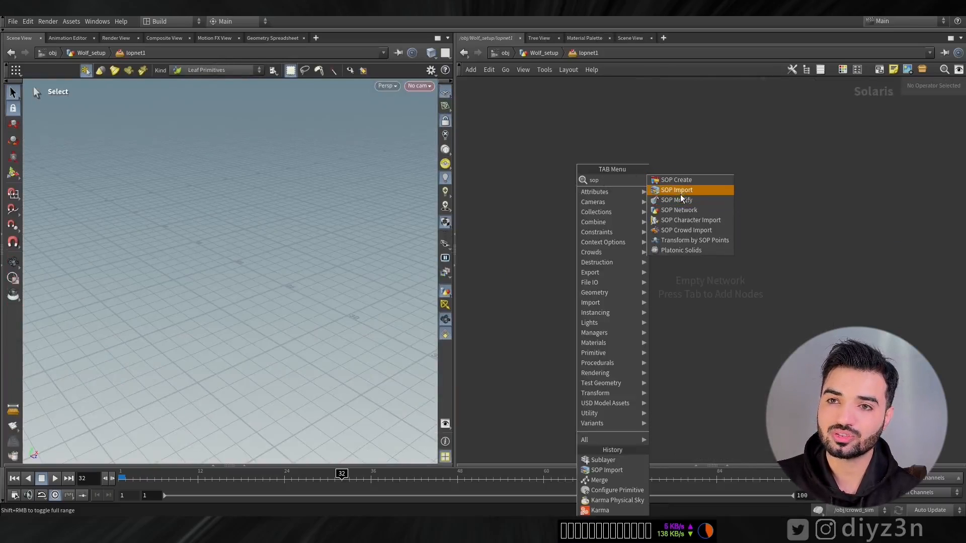
pyautogui.click(677, 190)
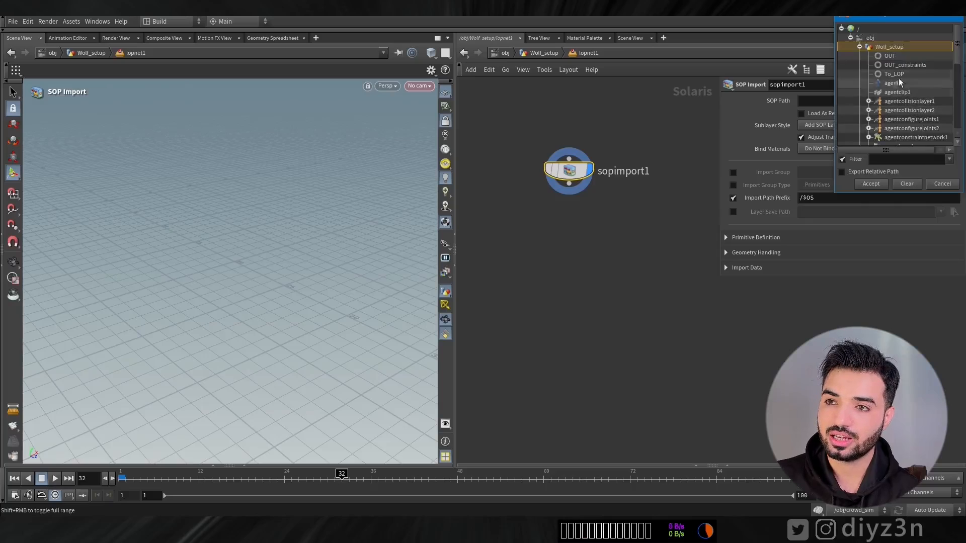
pyautogui.click(894, 73)
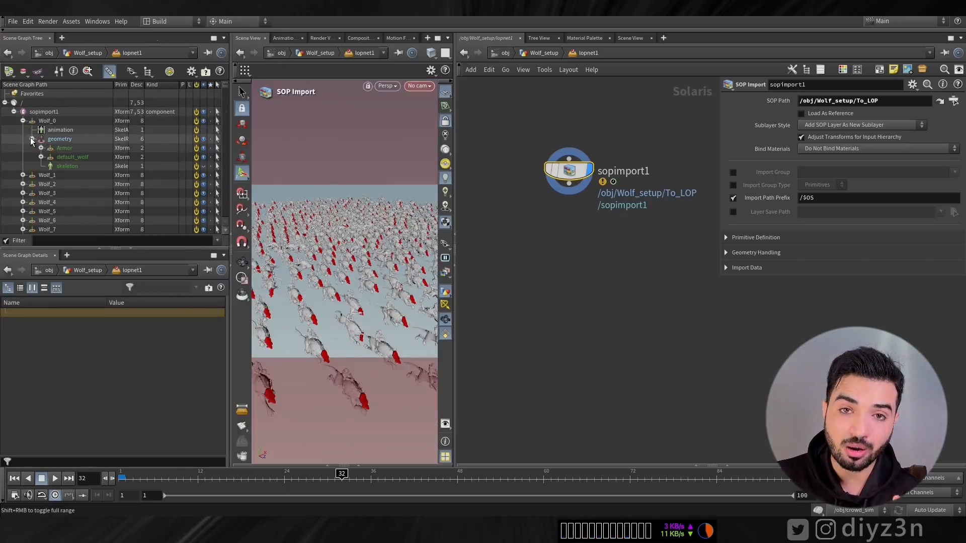
pyautogui.click(13, 112)
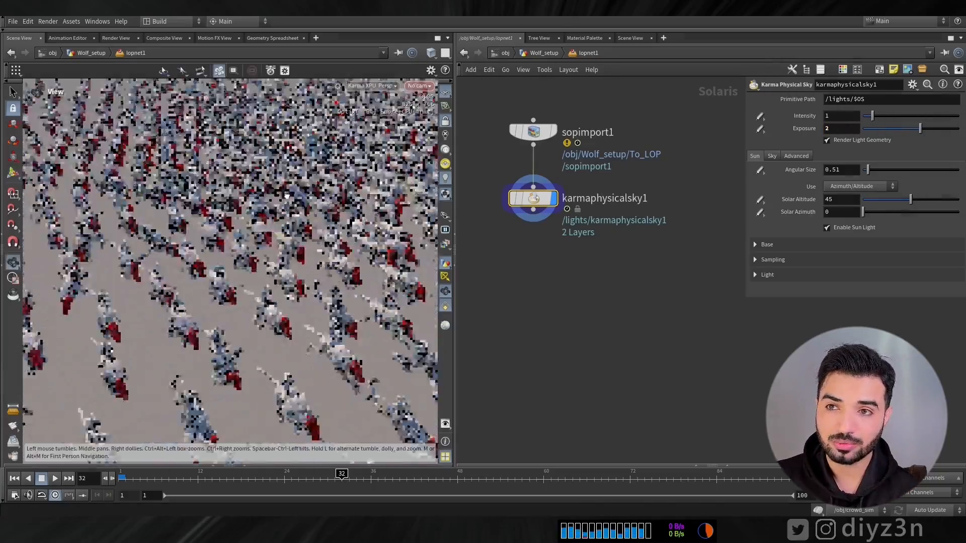
# Step: Chain Karma Physical Sky, camera1, Karma Render Settings on XPU and a USD Render ROP after the import
pyautogui.click(419, 85)
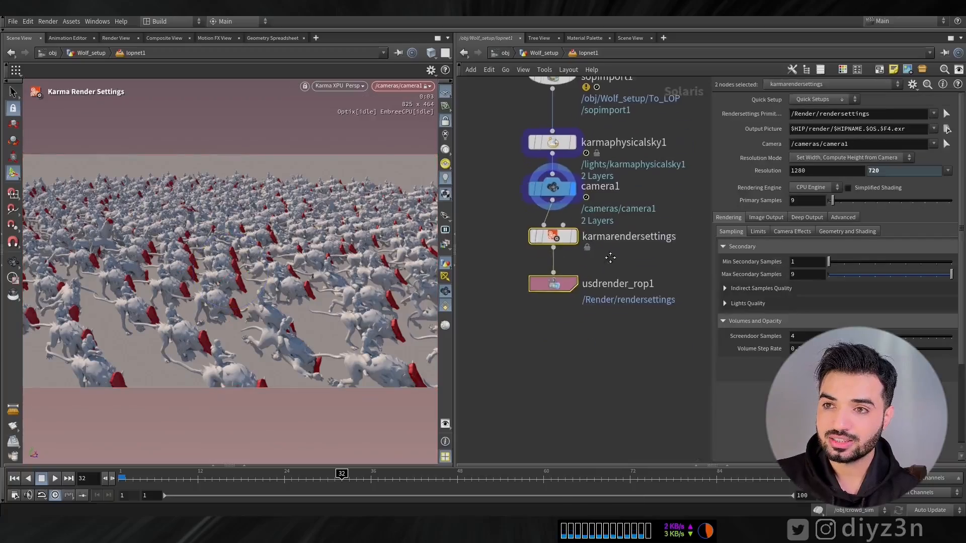
pyautogui.click(813, 188)
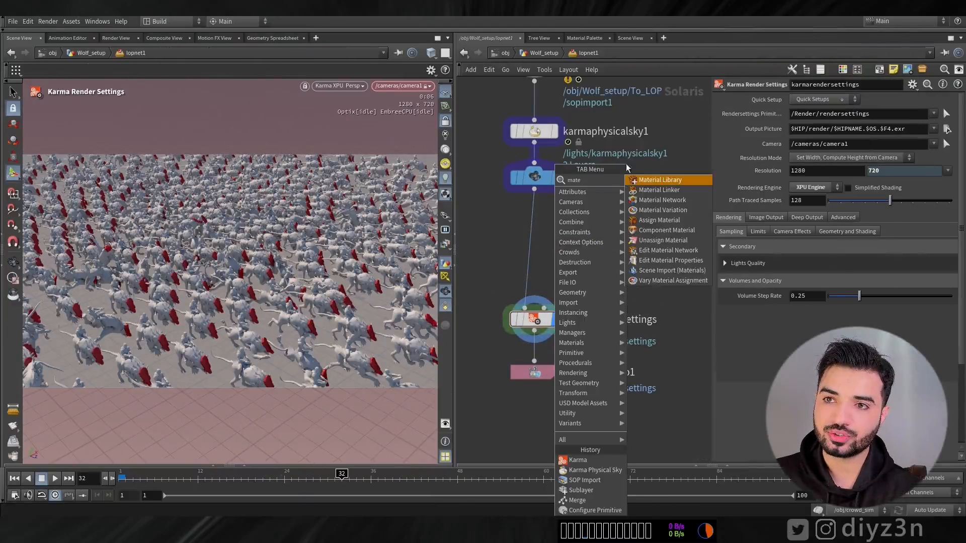
# Step: Add a Material Library with a Karma Material Builder at /materials/Ninja
pyautogui.click(660, 179)
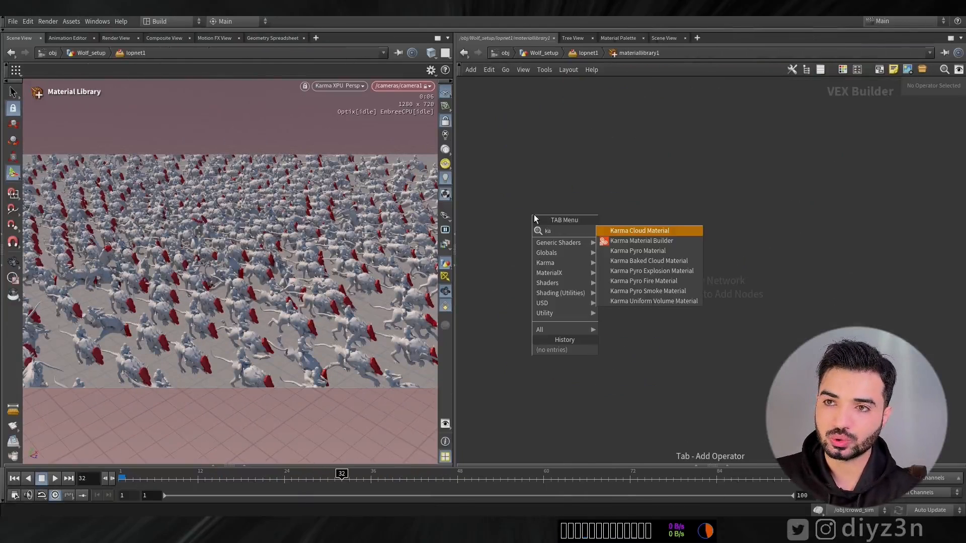
pyautogui.click(641, 241)
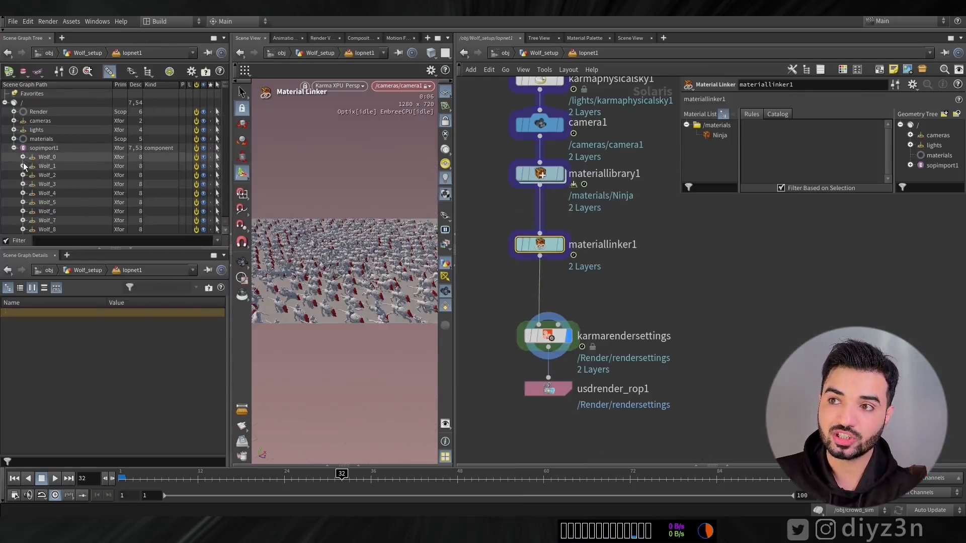
# Step: Add a Material Linker and inspect the wolf body and agent primitives in the Scene Graph Tree
pyautogui.click(24, 193)
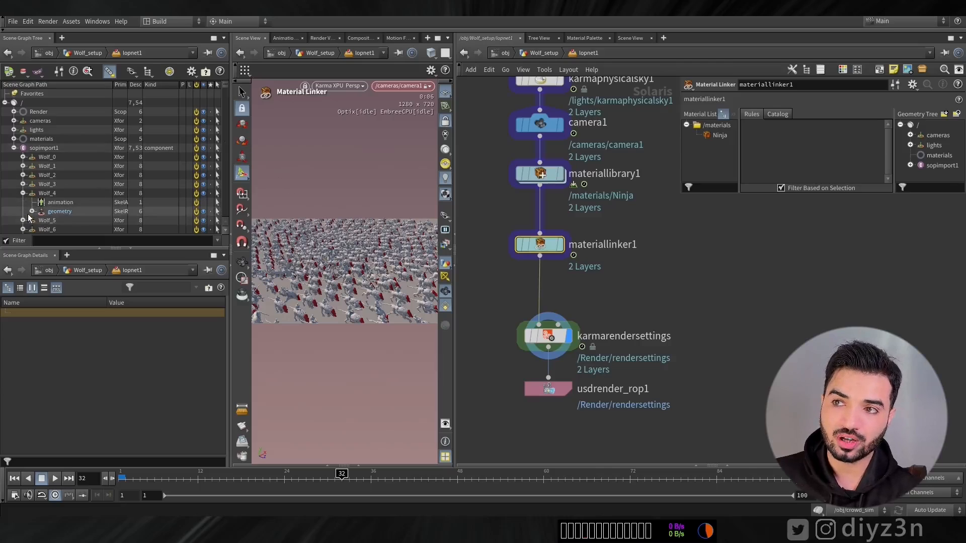
pyautogui.scroll(-3)
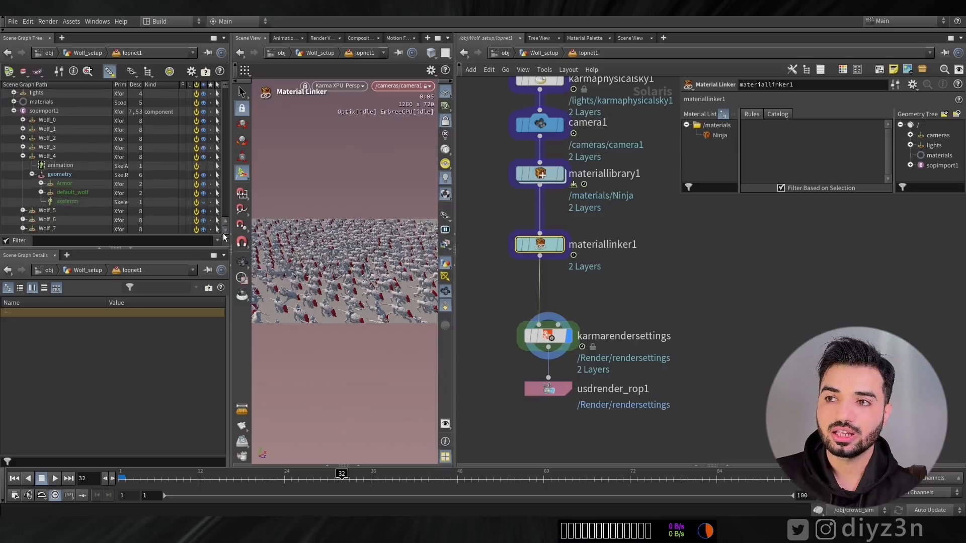
pyautogui.click(539, 173)
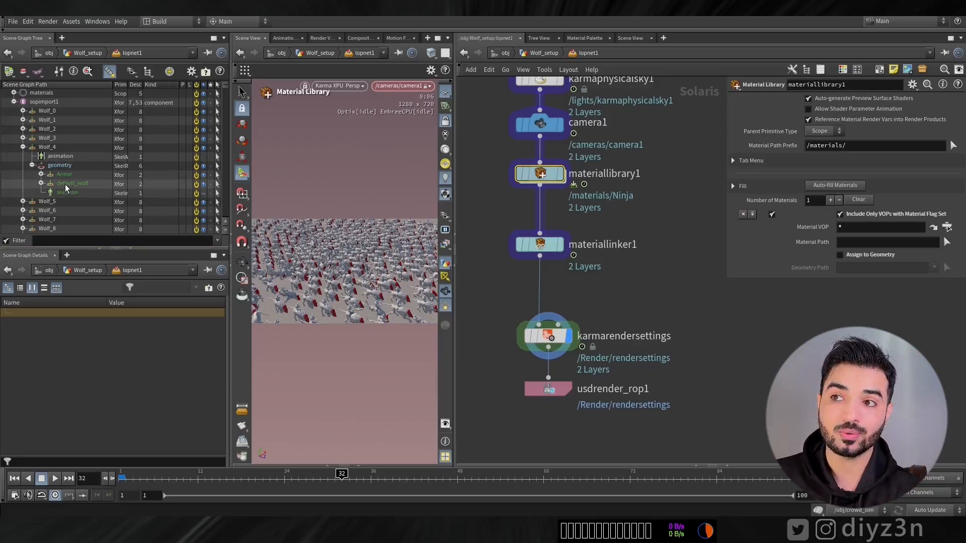
pyautogui.click(12, 101)
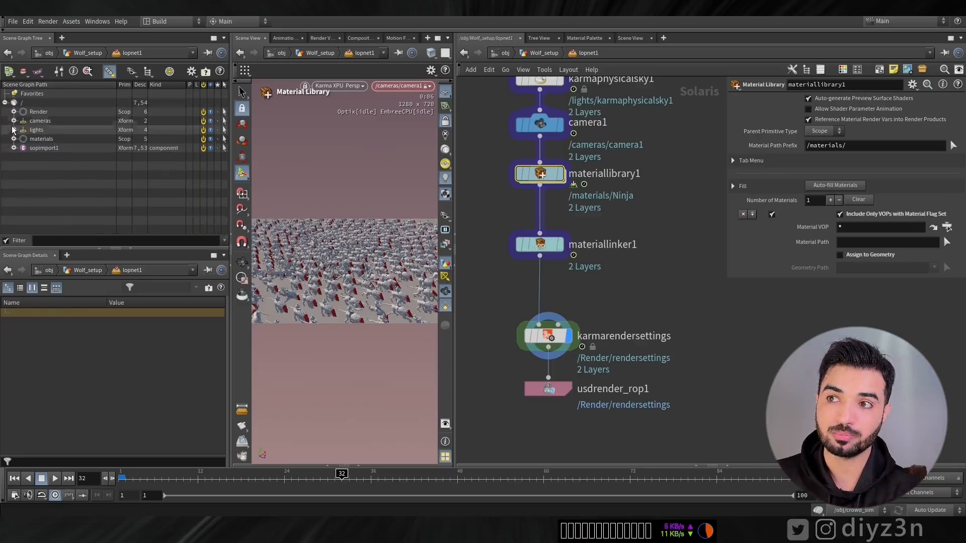
pyautogui.click(13, 148)
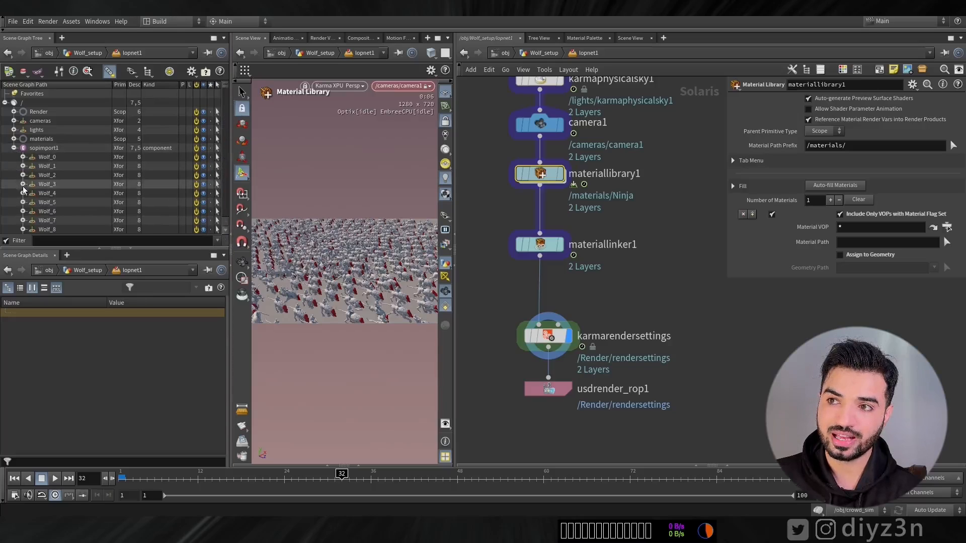
pyautogui.scroll(-3)
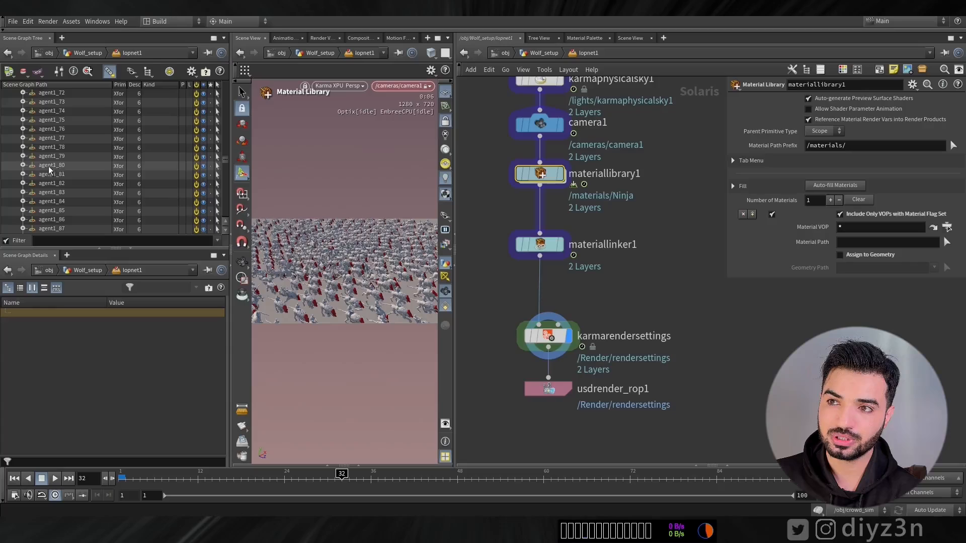
pyautogui.click(539, 243)
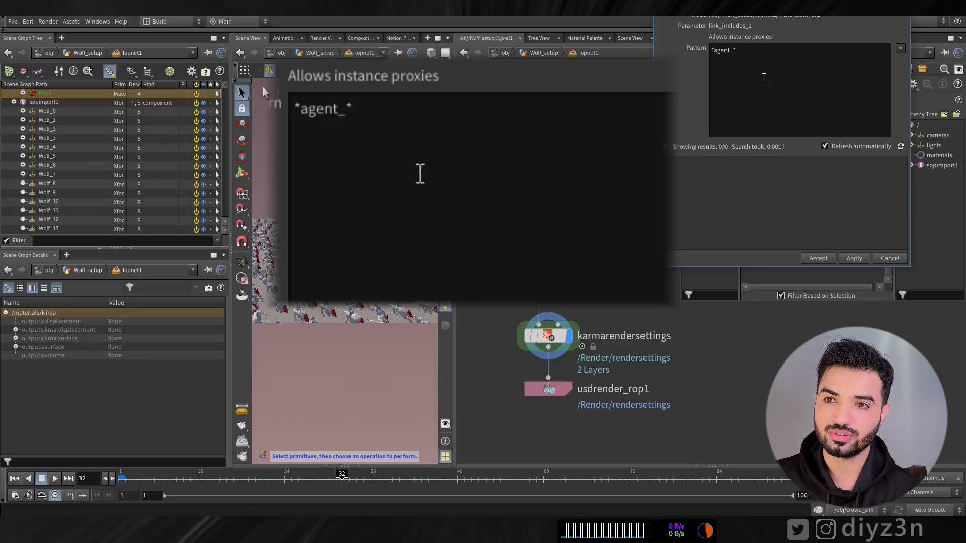
# Step: Link /materials/Ninja to all 500 primitives matching *agent1_* and accept the rule
pyautogui.scroll(-3)
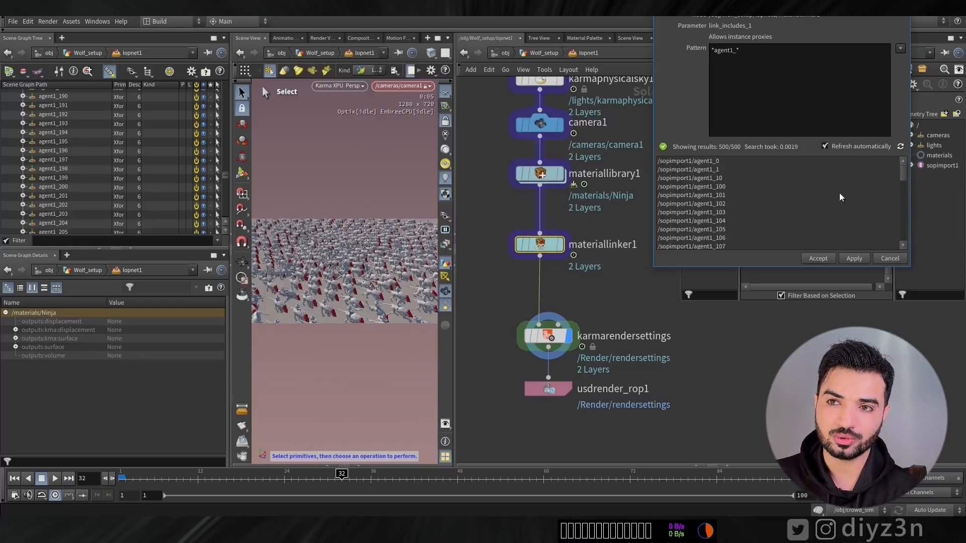
pyautogui.click(818, 259)
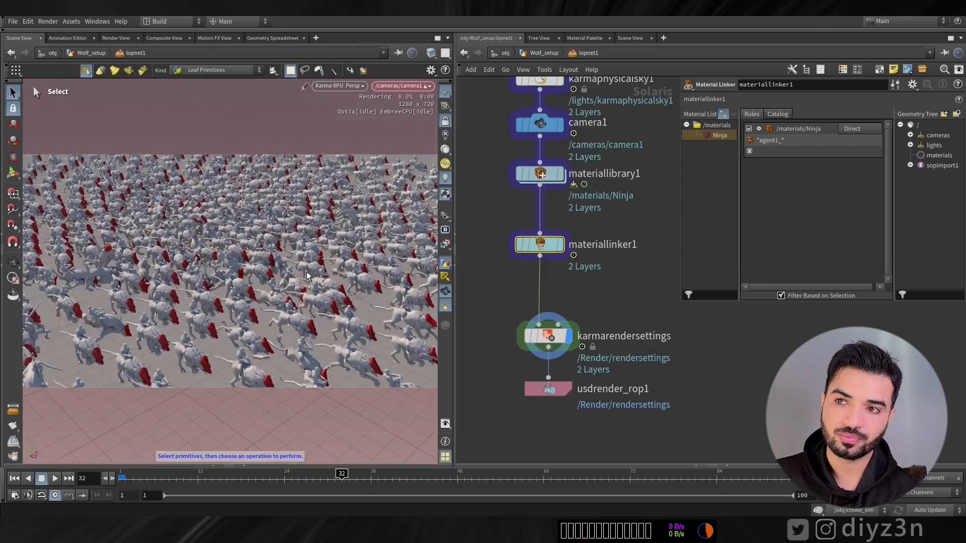
pyautogui.moveTo(540, 256)
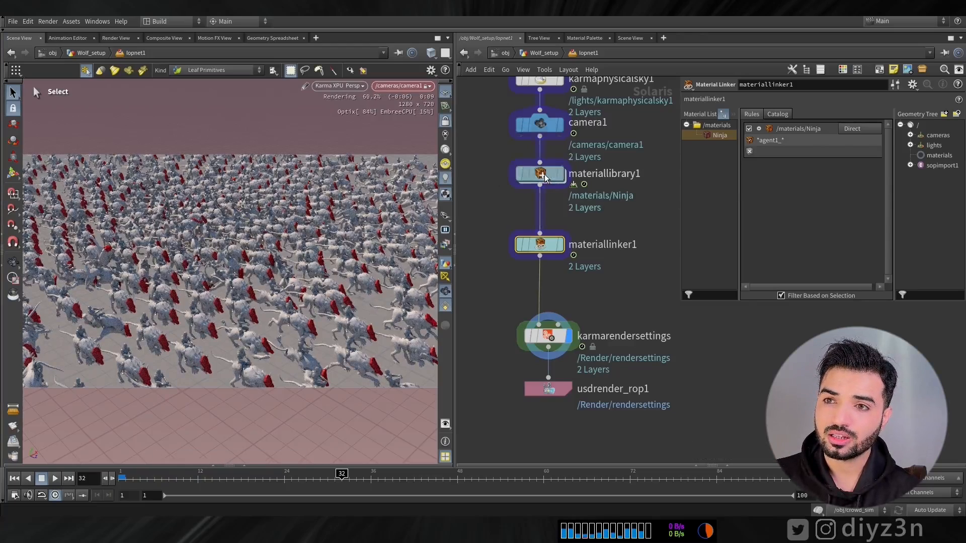
# Step: Feed the Ninja standard surface base colour from an MtlX Image loading $HIP/Ch24_1001_Diffuse.png and render the textured riders
pyautogui.doubleClick(540, 174)
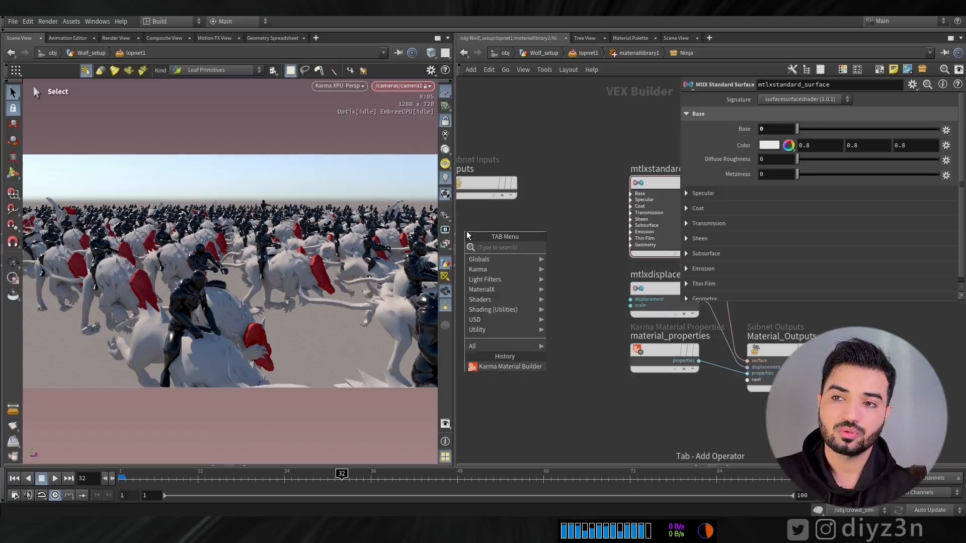
pyautogui.write('tex')
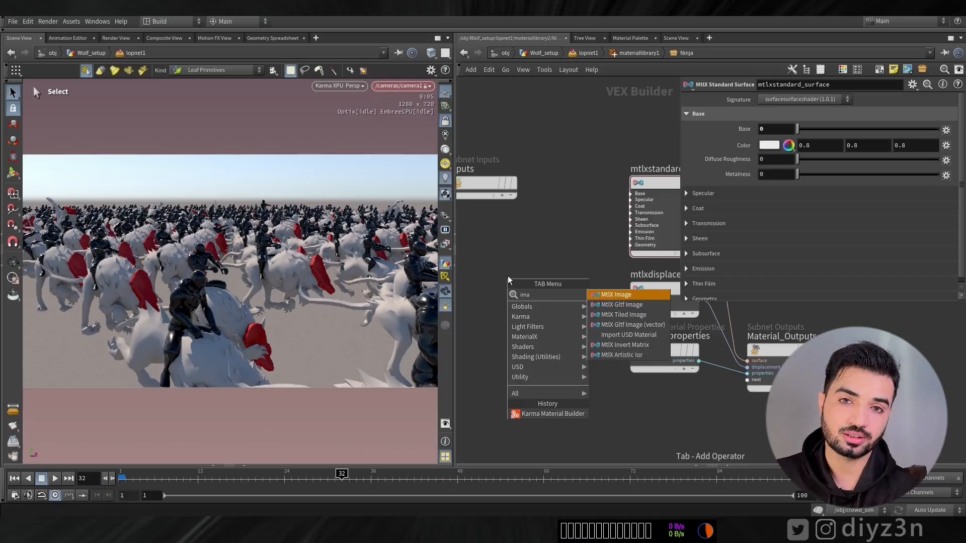
pyautogui.click(615, 294)
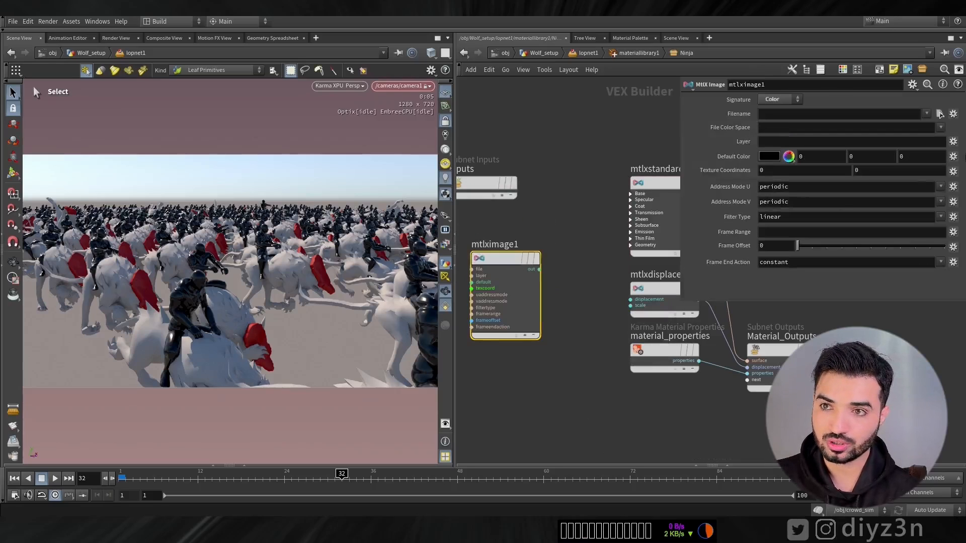
pyautogui.click(939, 114)
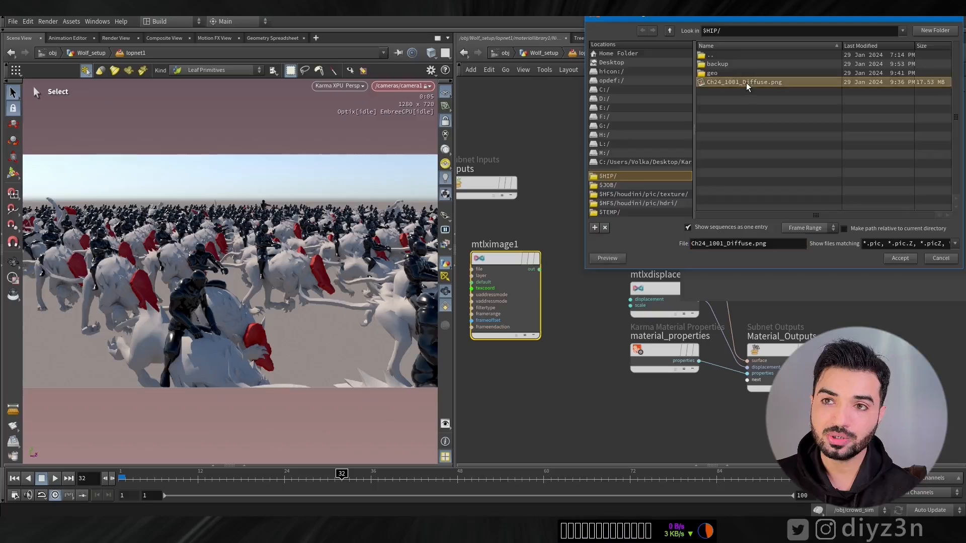
pyautogui.click(899, 257)
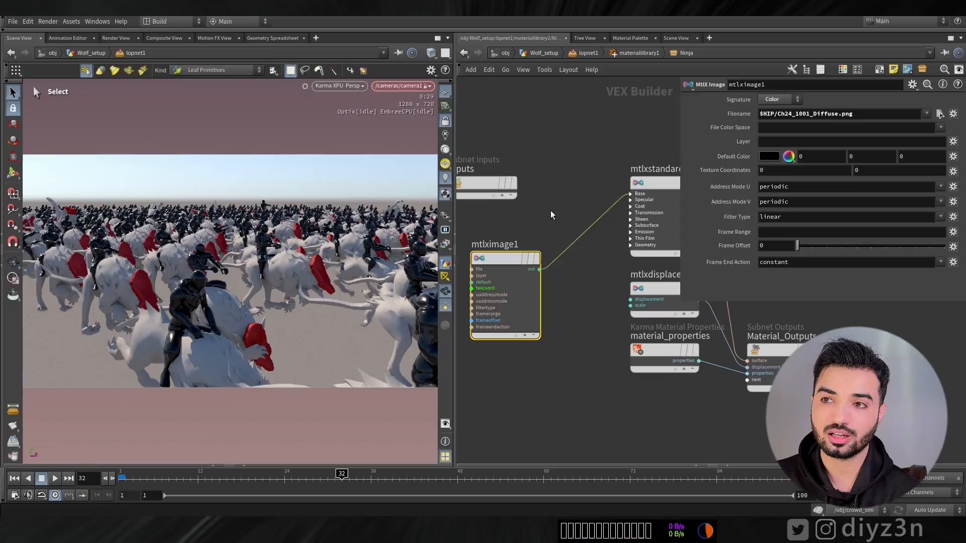
pyautogui.click(640, 184)
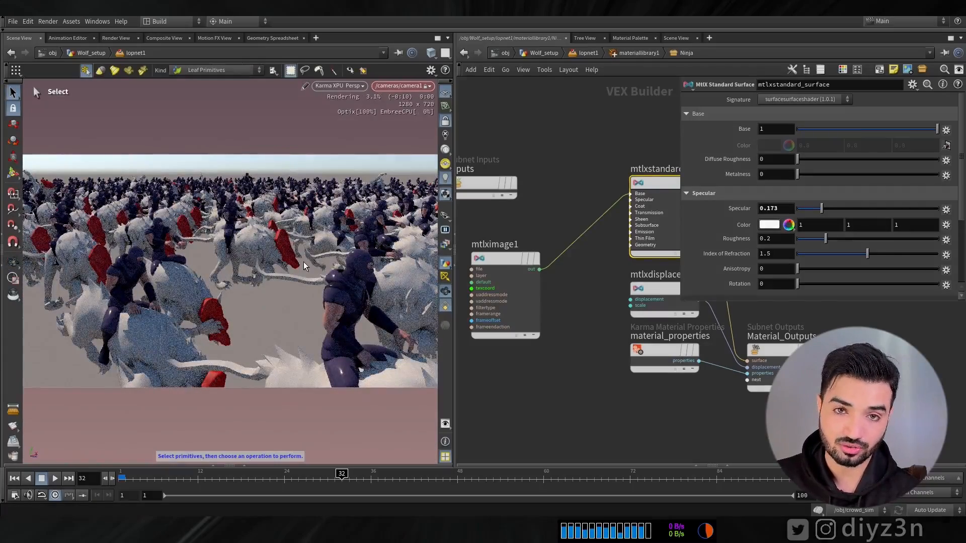
pyautogui.click(587, 53)
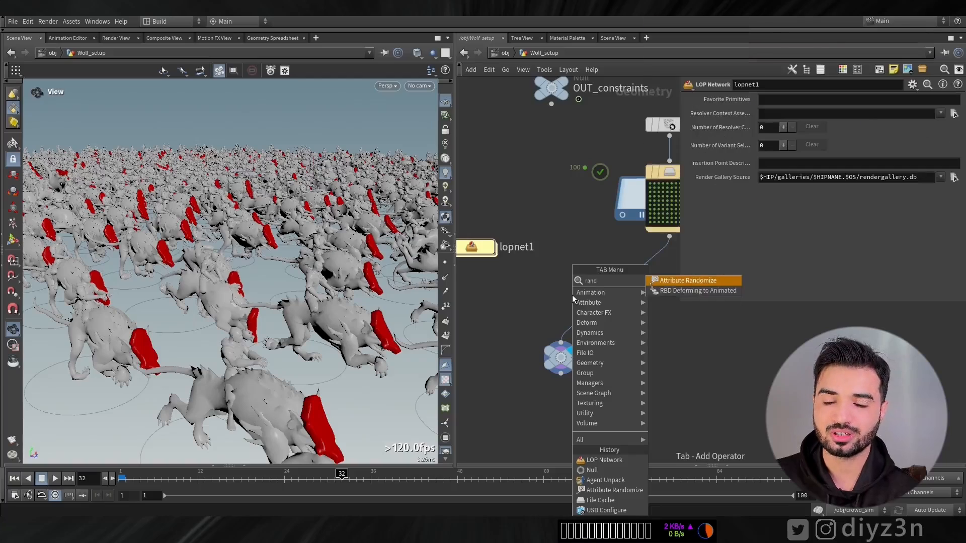
# Step: Add an Attribute Randomize node writing random Cd colours onto the crowd points
pyautogui.click(685, 281)
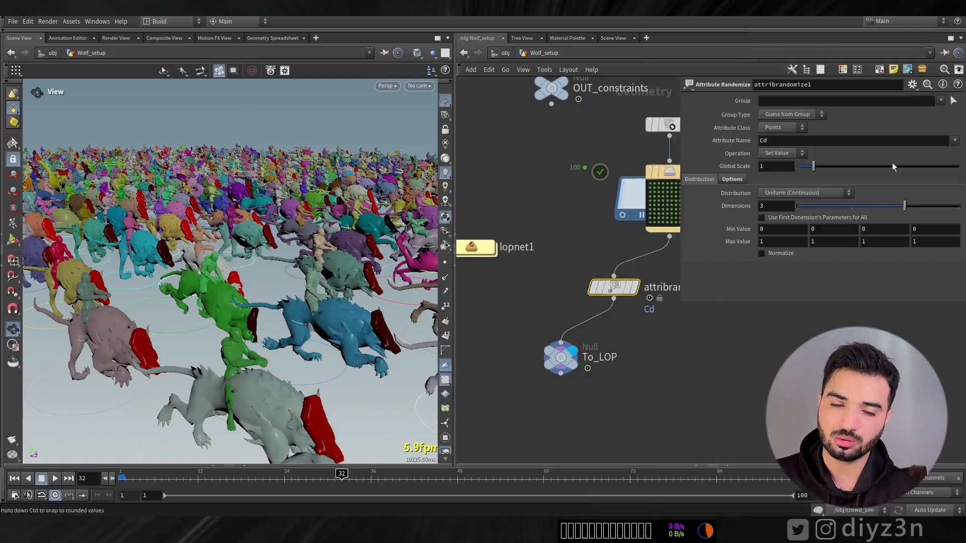
pyautogui.click(850, 140)
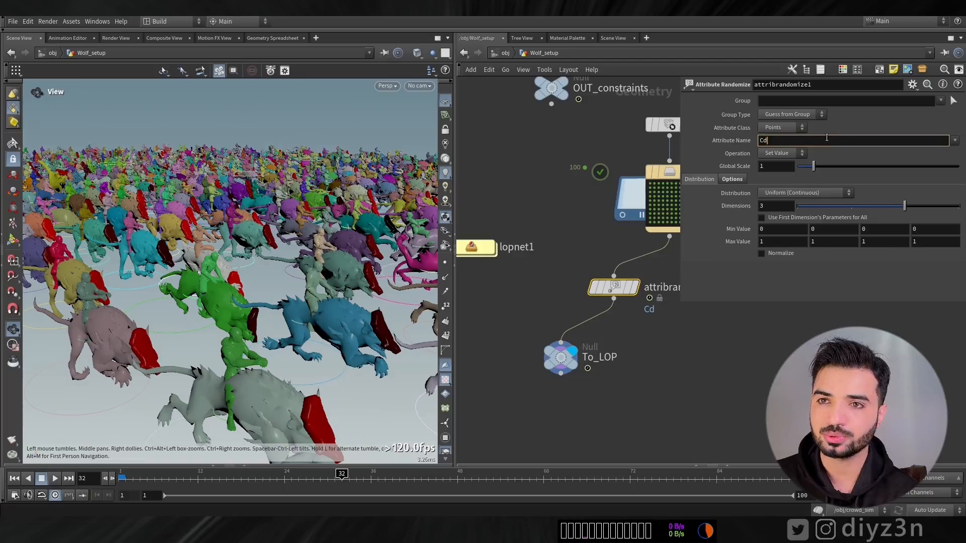
pyautogui.click(940, 101)
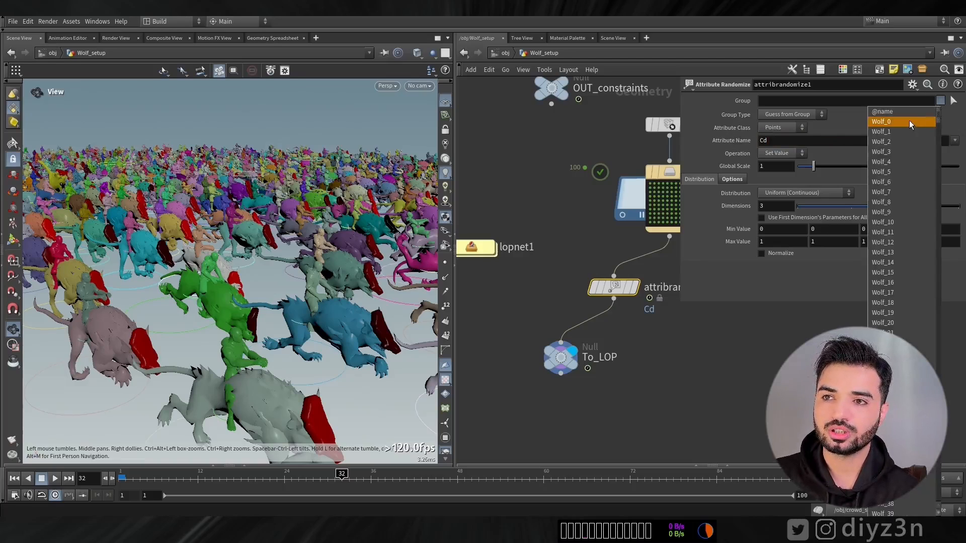
pyautogui.click(882, 122)
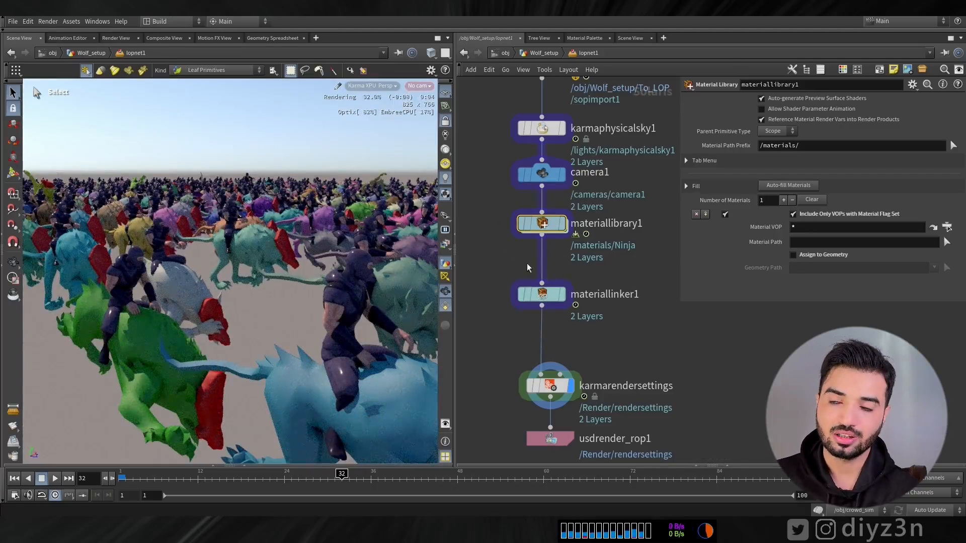
# Step: Add a MtlX Geometry Property Value reading displayColor as Color into the Wolf material's base
pyautogui.doubleClick(540, 223)
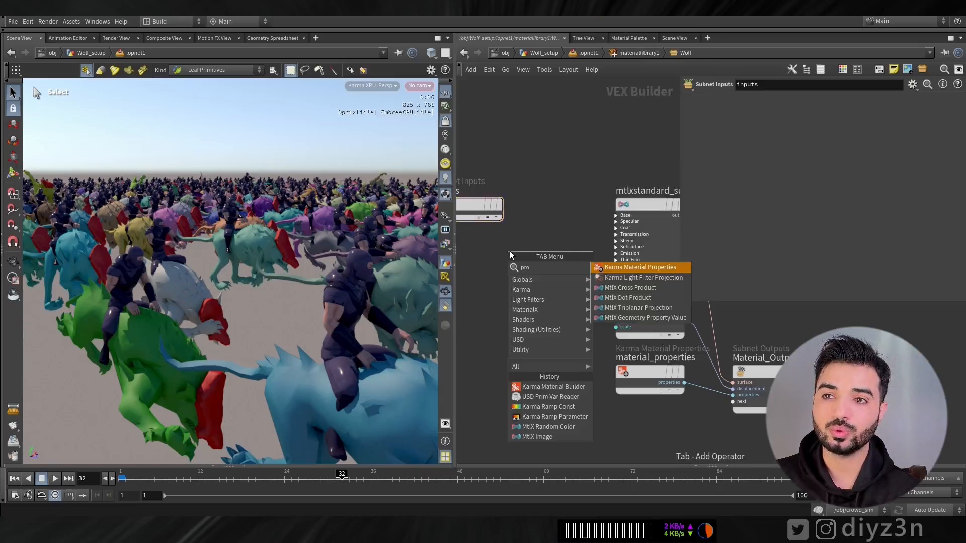
pyautogui.click(644, 317)
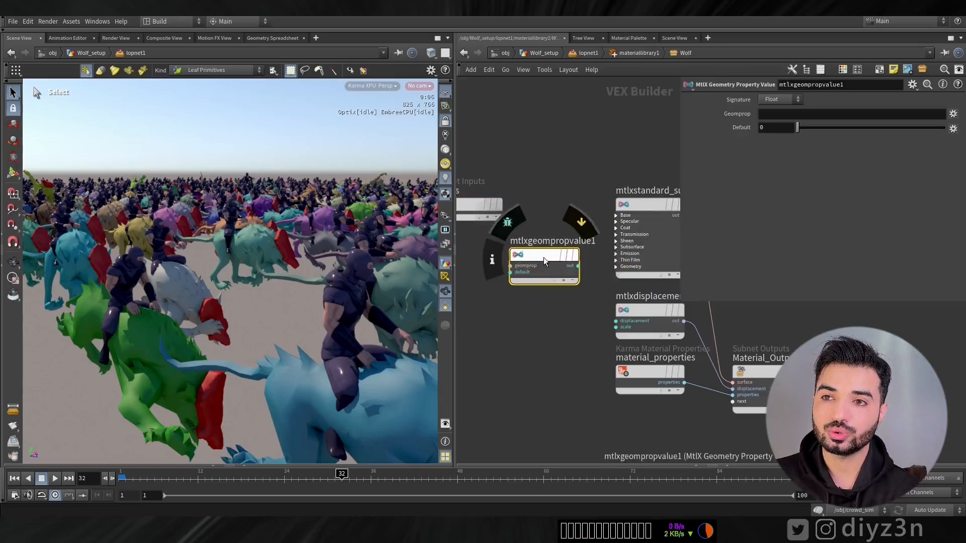
pyautogui.click(779, 99)
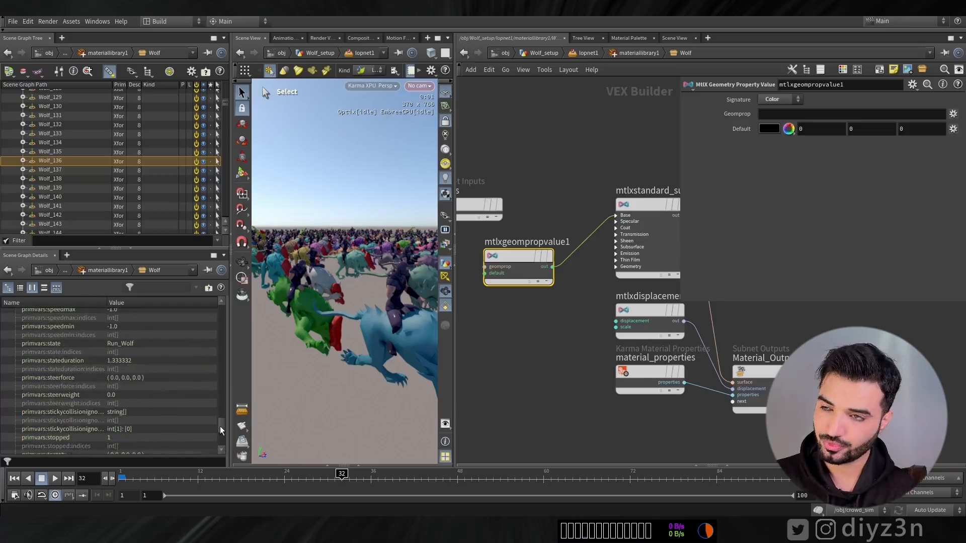
pyautogui.scroll(3)
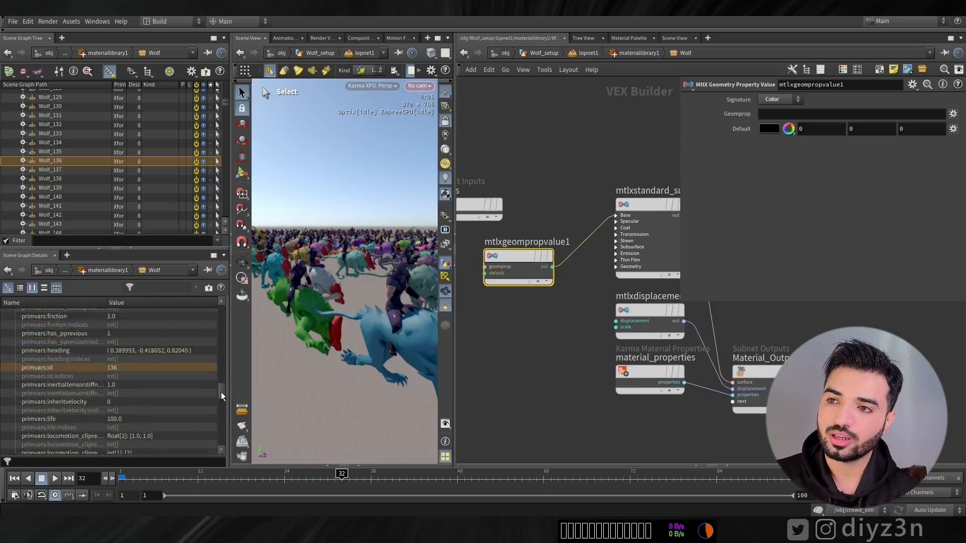
pyautogui.rightClick(46, 359)
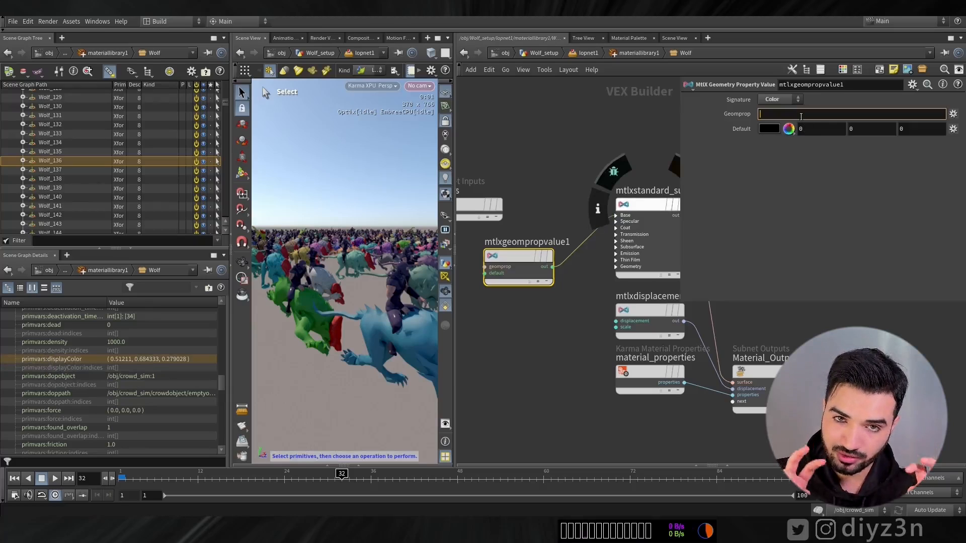
pyautogui.write('displayColor')
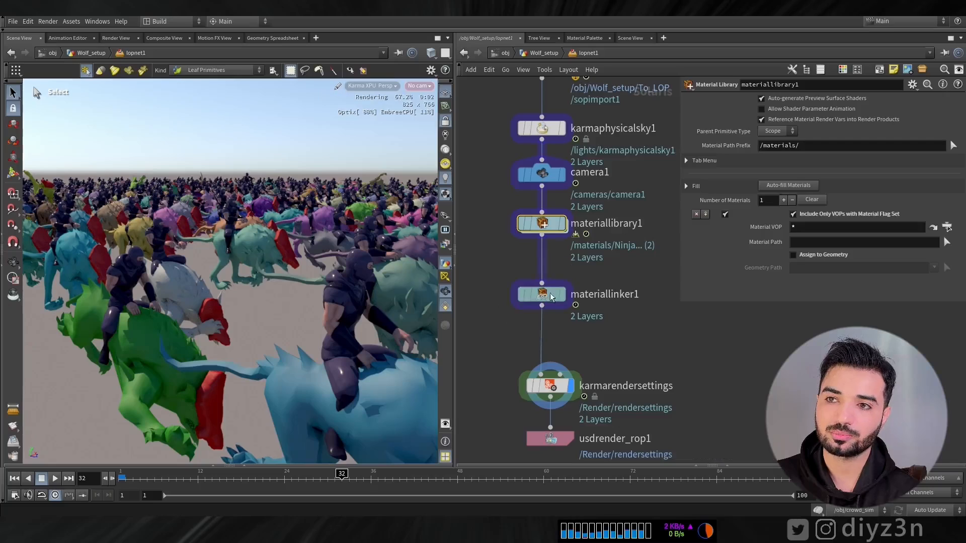
# Step: Link /materials/Wolf to prims matching *Wolf*, then enter the Wolf material network
pyautogui.click(541, 294)
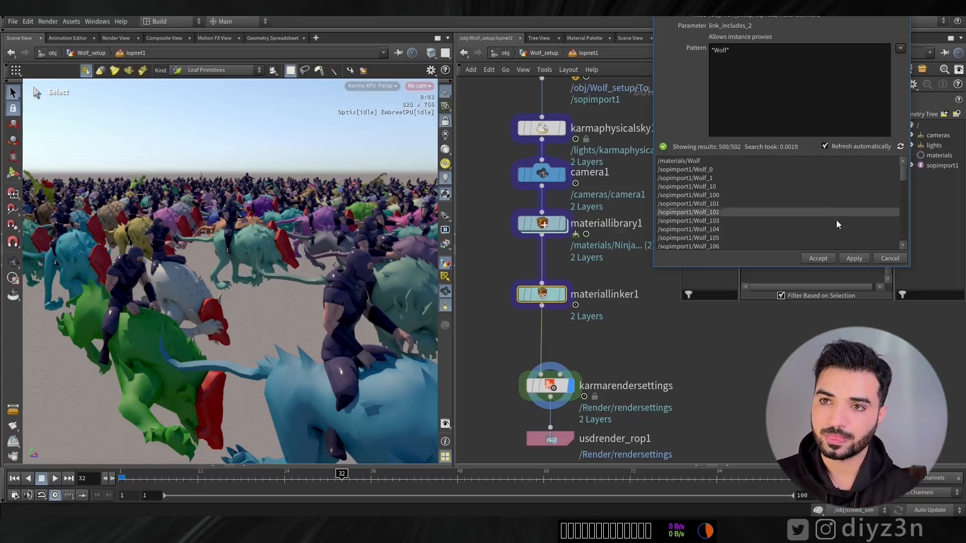
pyautogui.click(817, 259)
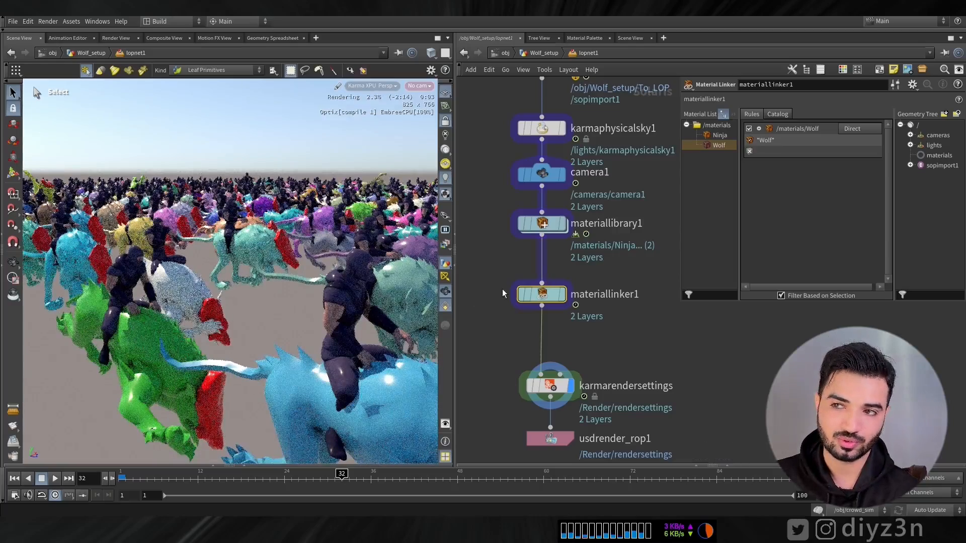
pyautogui.doubleClick(541, 223)
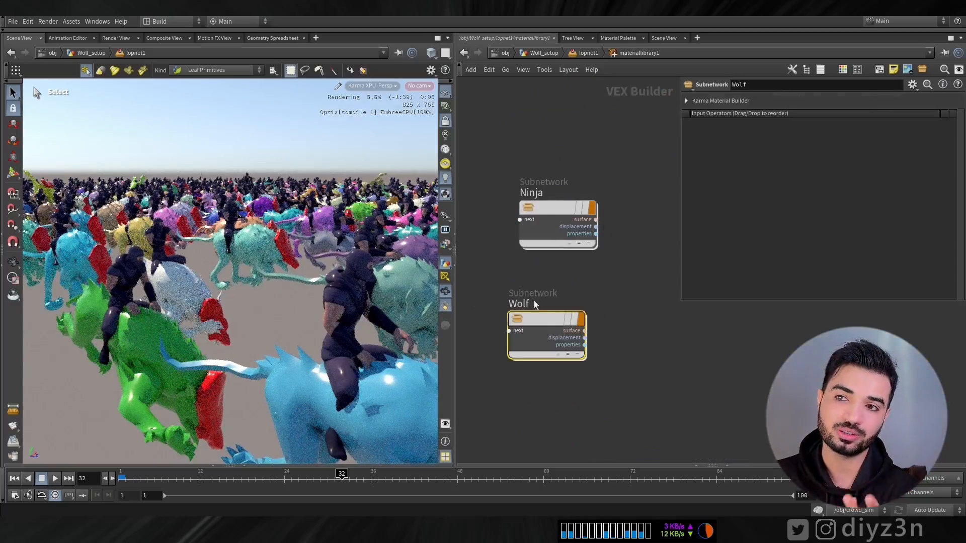
pyautogui.doubleClick(544, 333)
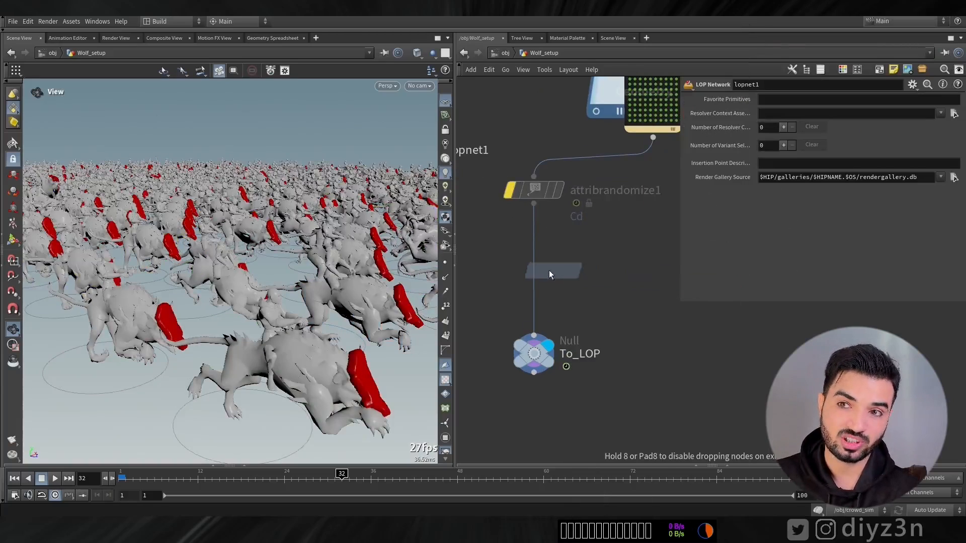
# Step: Try Attribute Randomize, Agent Unpack and Pack before To_LOP, then revert to the single randomizer
pyautogui.click(551, 270)
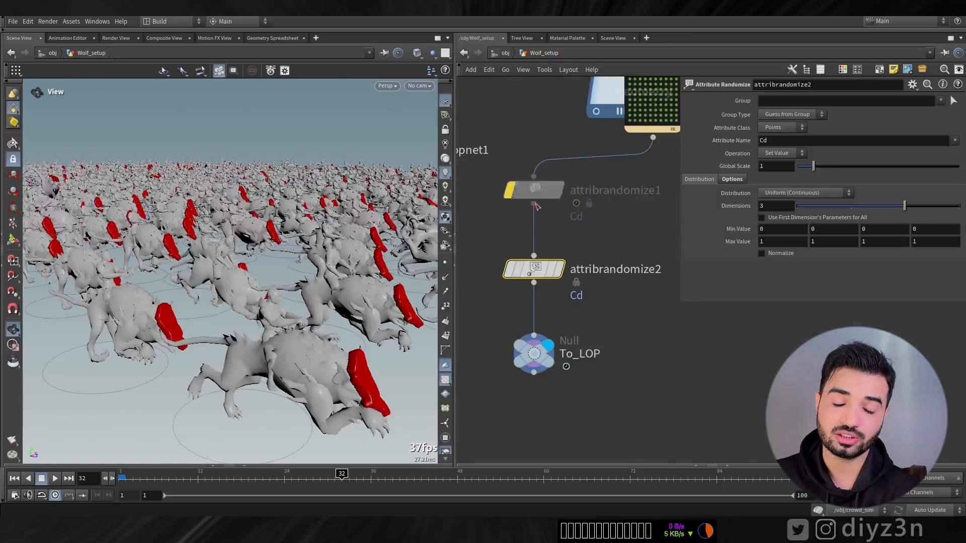
pyautogui.click(533, 270)
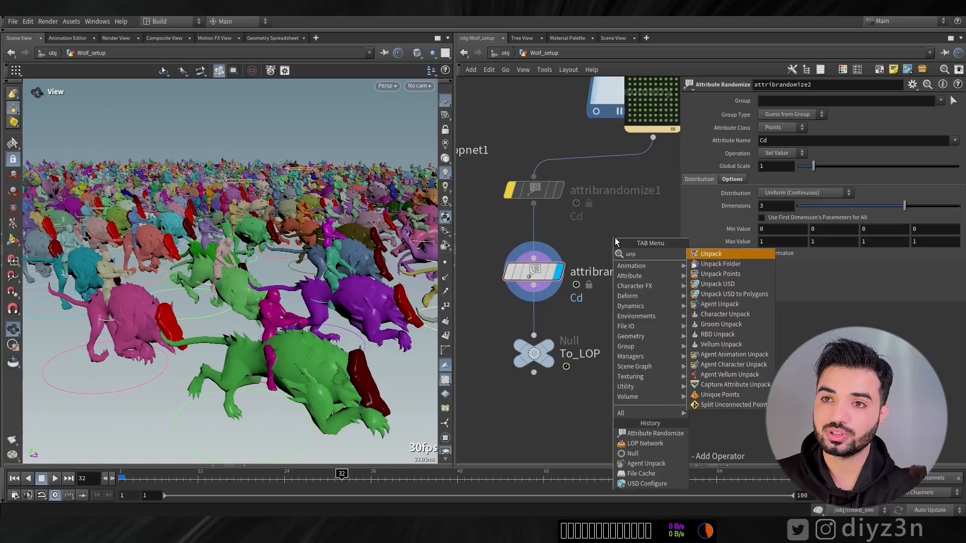
pyautogui.click(718, 304)
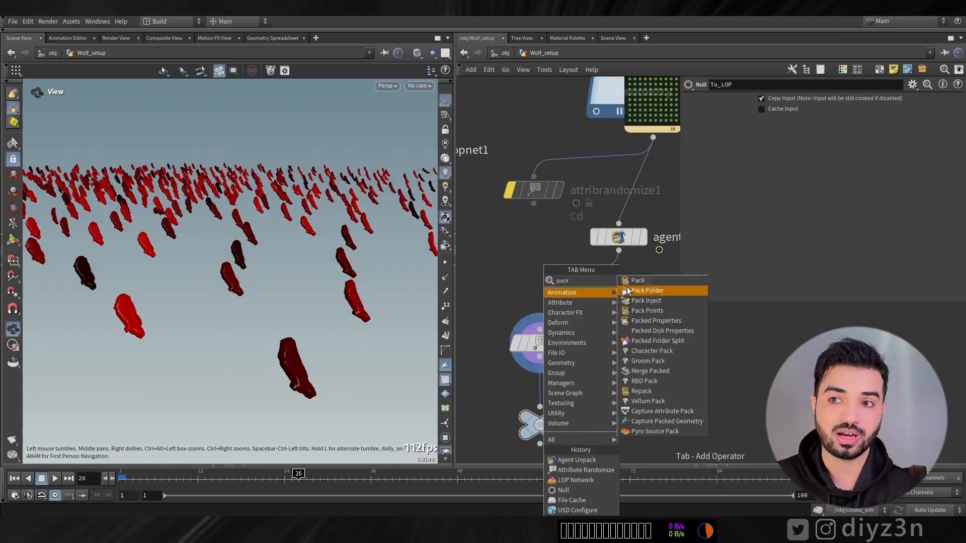
pyautogui.click(638, 281)
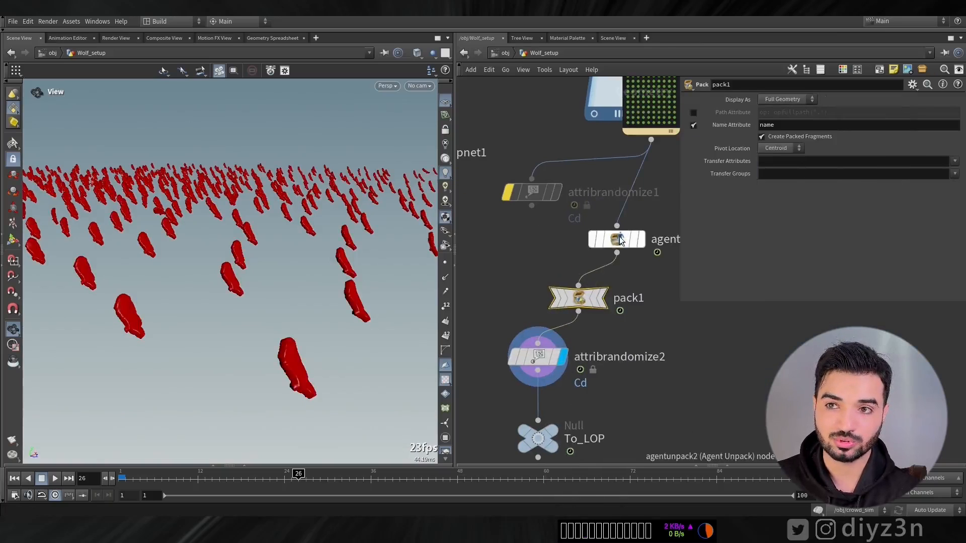
pyautogui.click(538, 360)
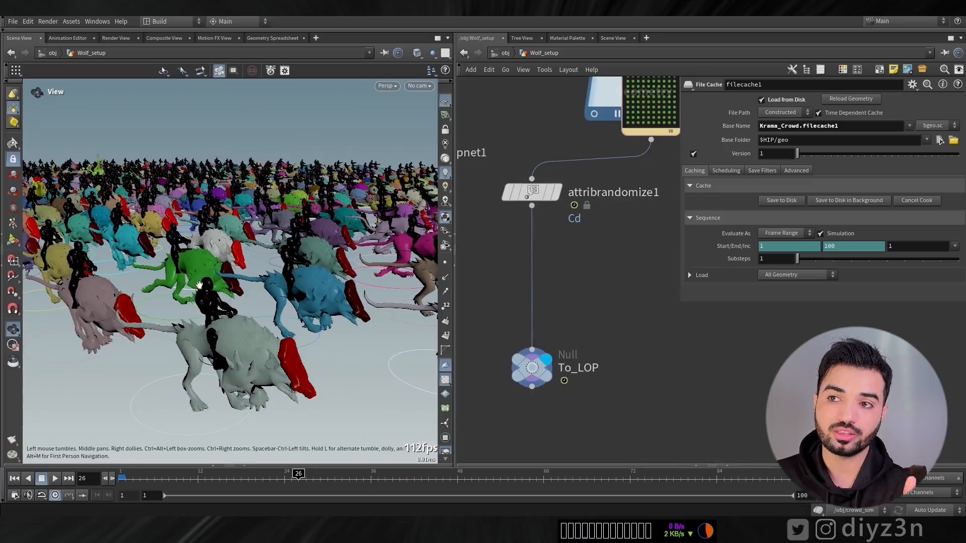
pyautogui.click(572, 166)
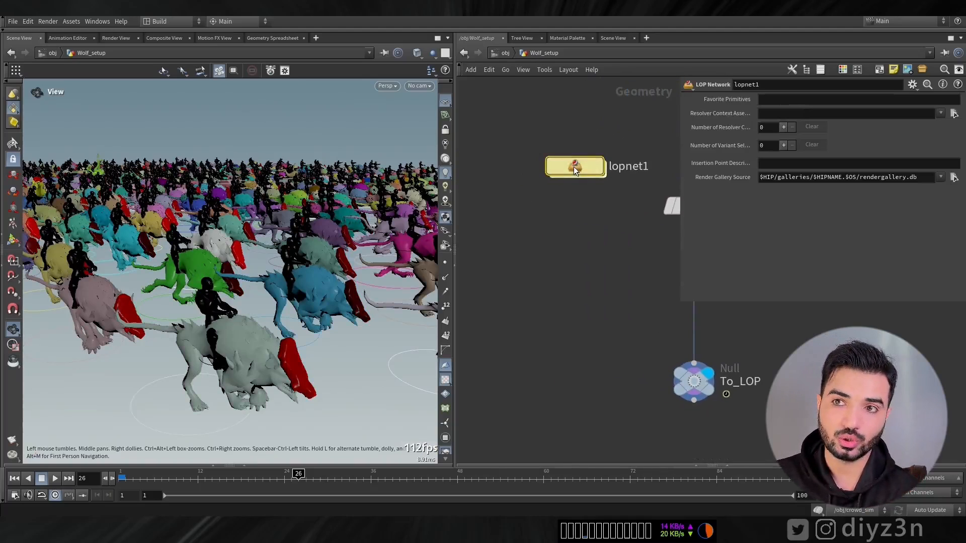
# Step: Create an Armor Karma material with standard surface base colour 0000FF (pure blue)
pyautogui.doubleClick(574, 166)
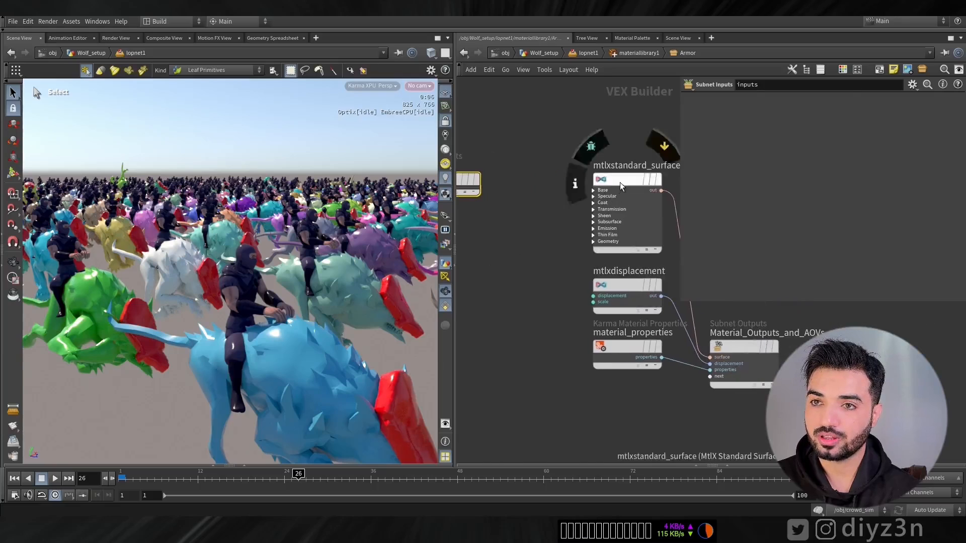
pyautogui.click(618, 179)
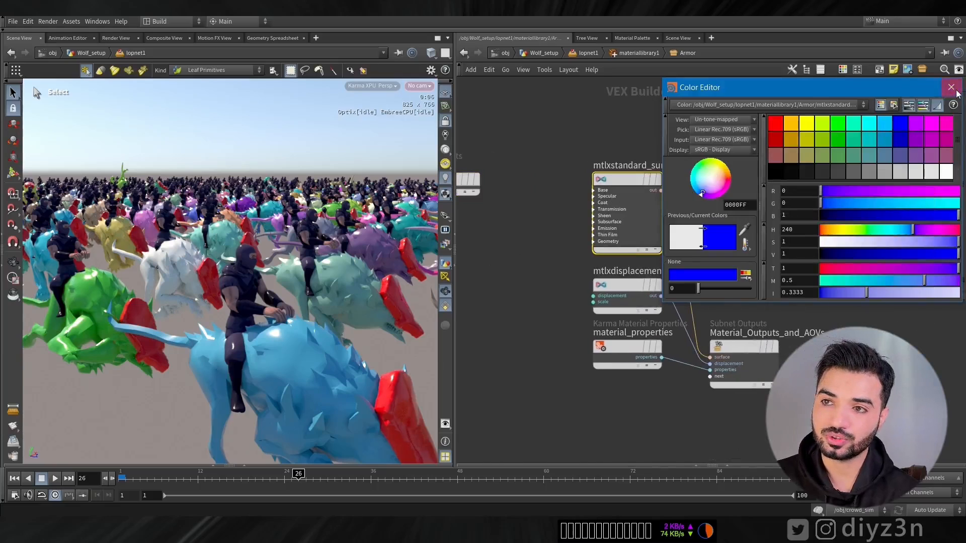
pyautogui.click(951, 87)
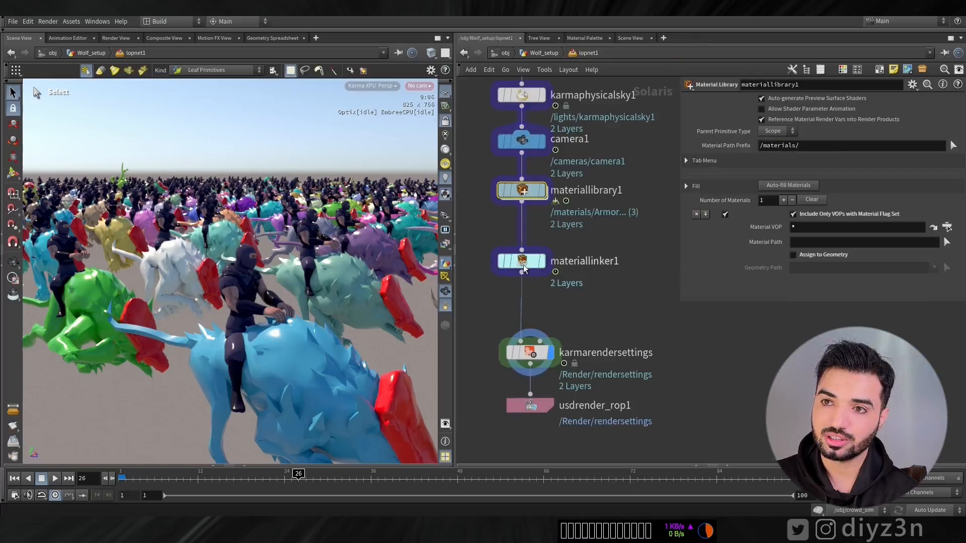
# Step: Add a material linker rule assigning Armor to prims matching *Armo* and save the scene
pyautogui.click(522, 260)
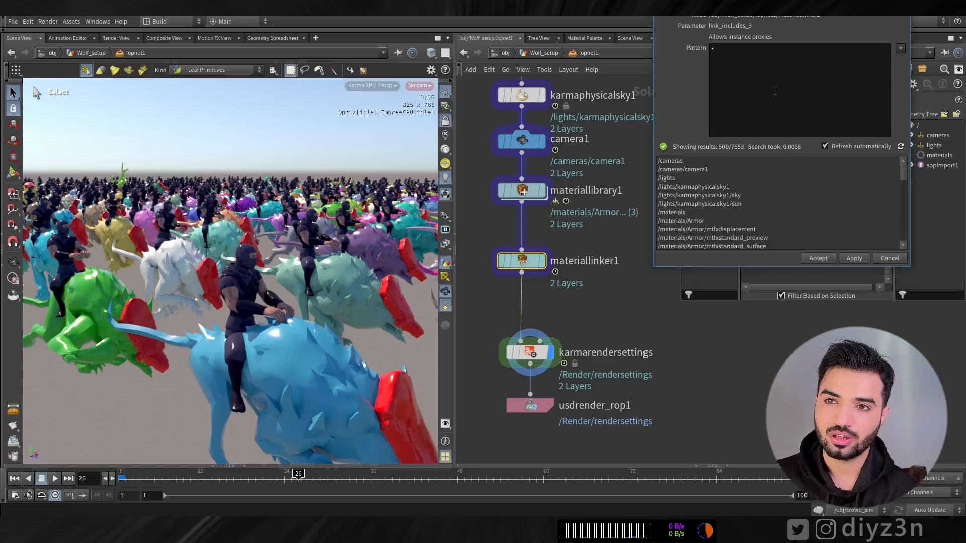
pyautogui.write('*Armo*')
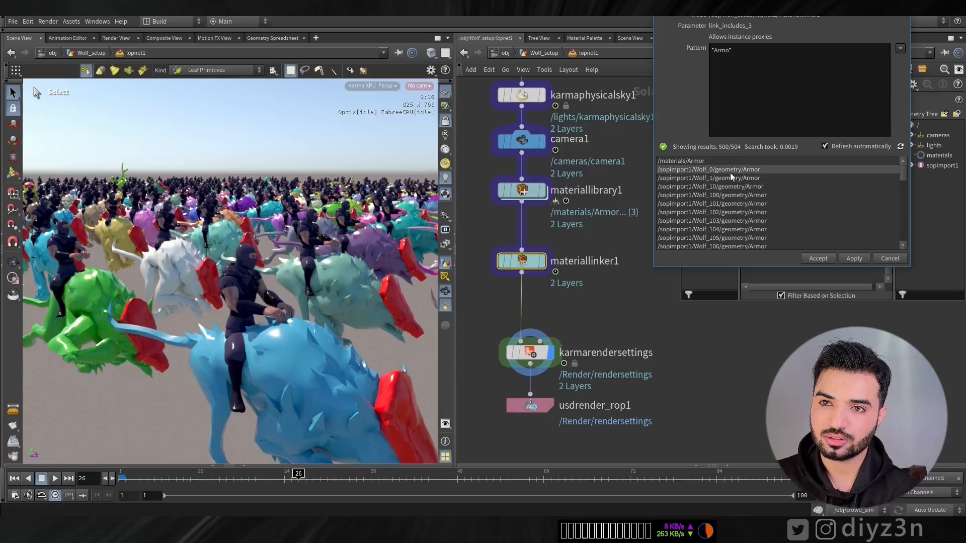
pyautogui.moveTo(734, 178)
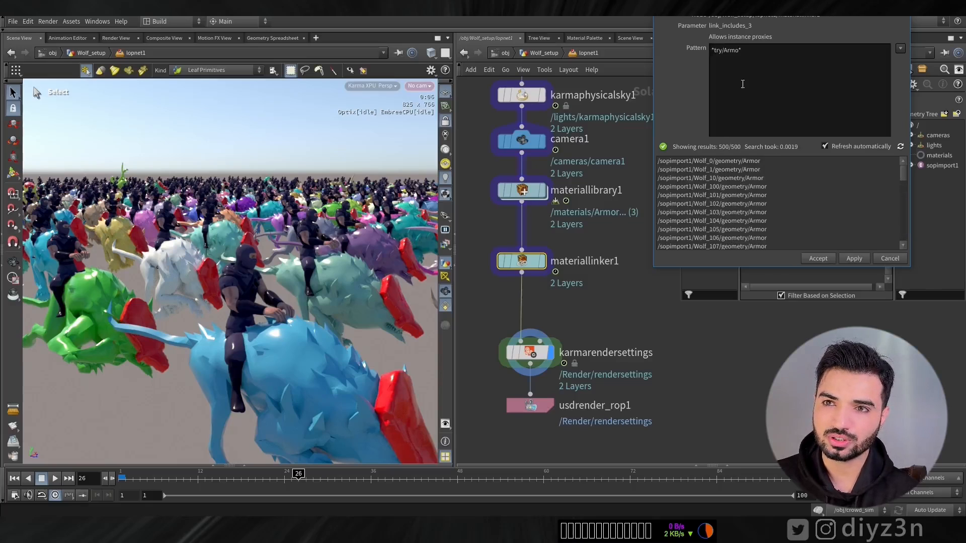
pyautogui.click(817, 259)
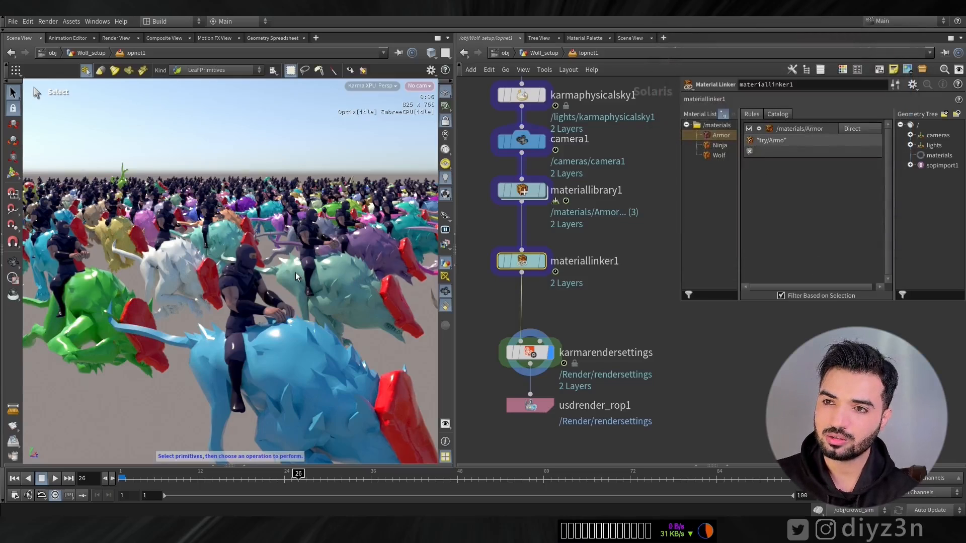
pyautogui.press('ctrl+s')
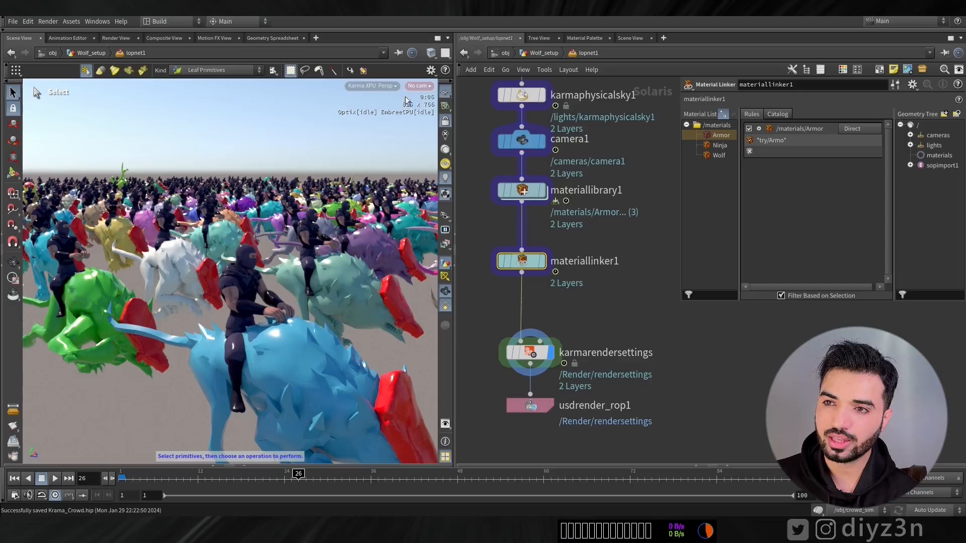
pyautogui.click(370, 86)
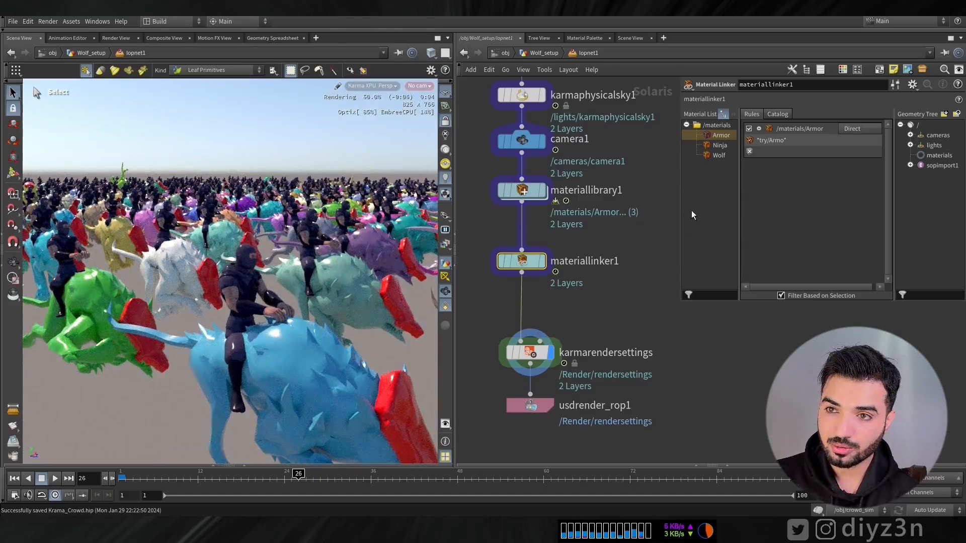
# Step: Review the Wolf and Armor linking rules, accept the Armor pattern, and enter the material library
pyautogui.click(719, 155)
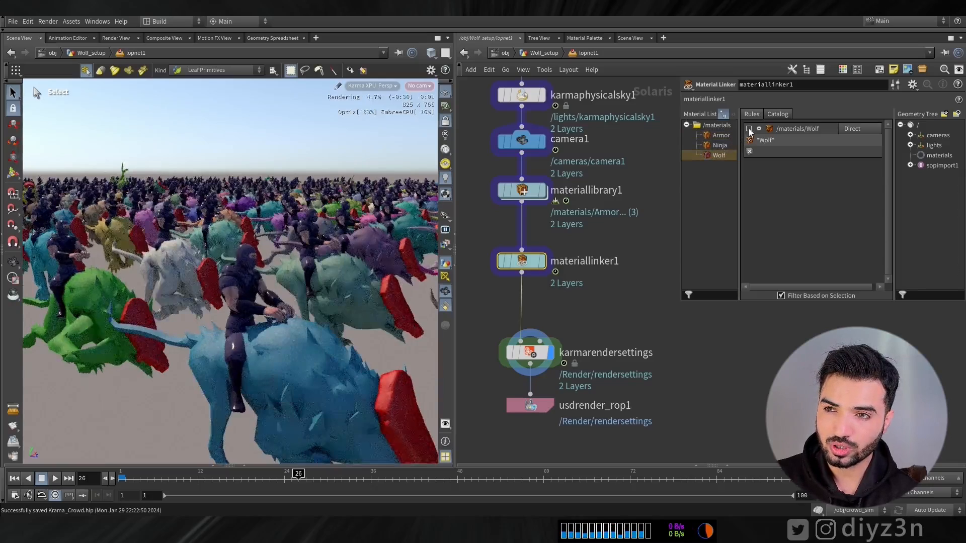
pyautogui.click(721, 135)
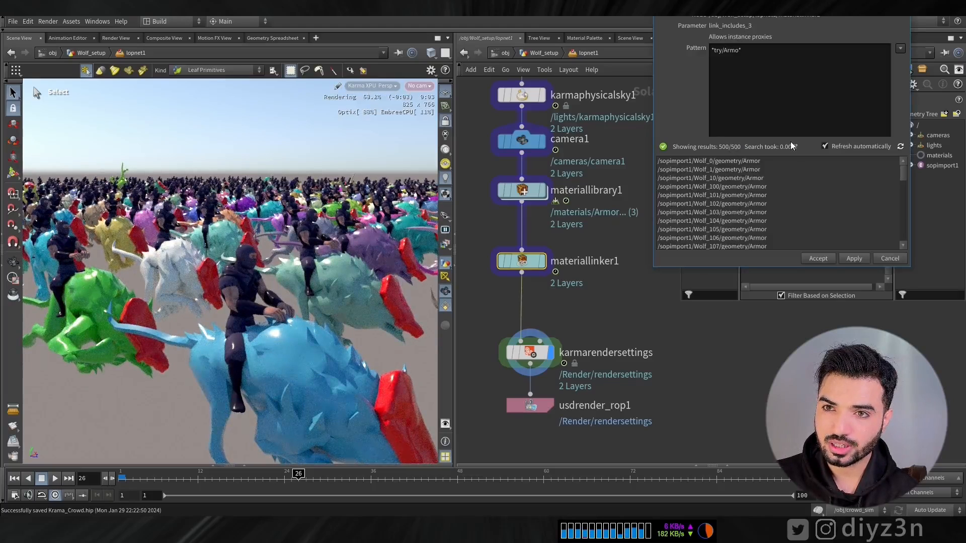
pyautogui.click(818, 259)
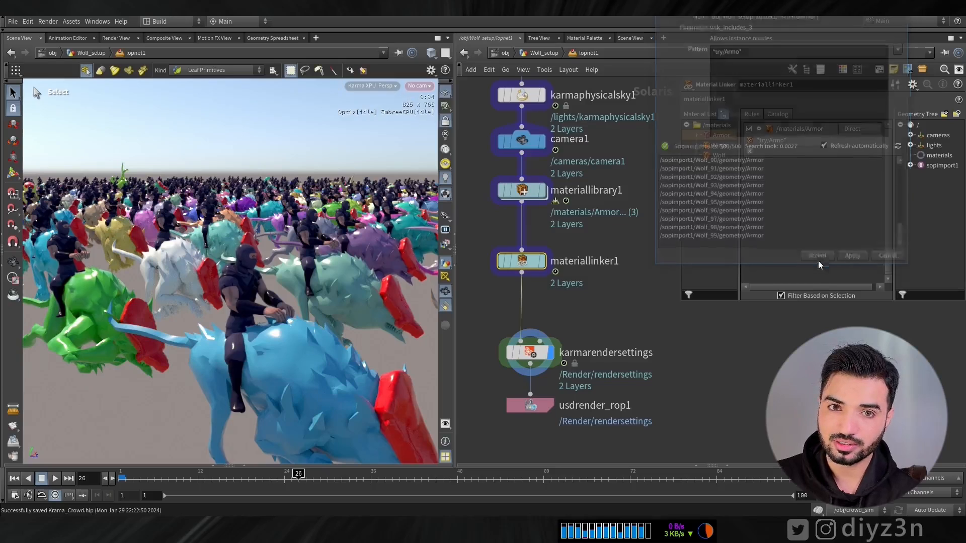
pyautogui.doubleClick(520, 190)
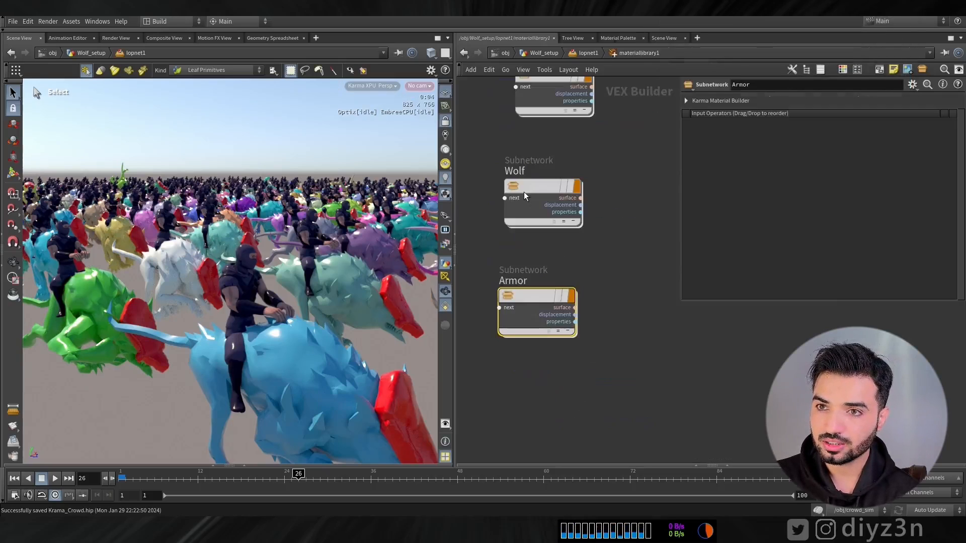
# Step: Extend the Armor rule with /sopimport1/agentdefinitions/Wolf/layers/Armor and shape library Armor paths
pyautogui.doubleClick(536, 308)
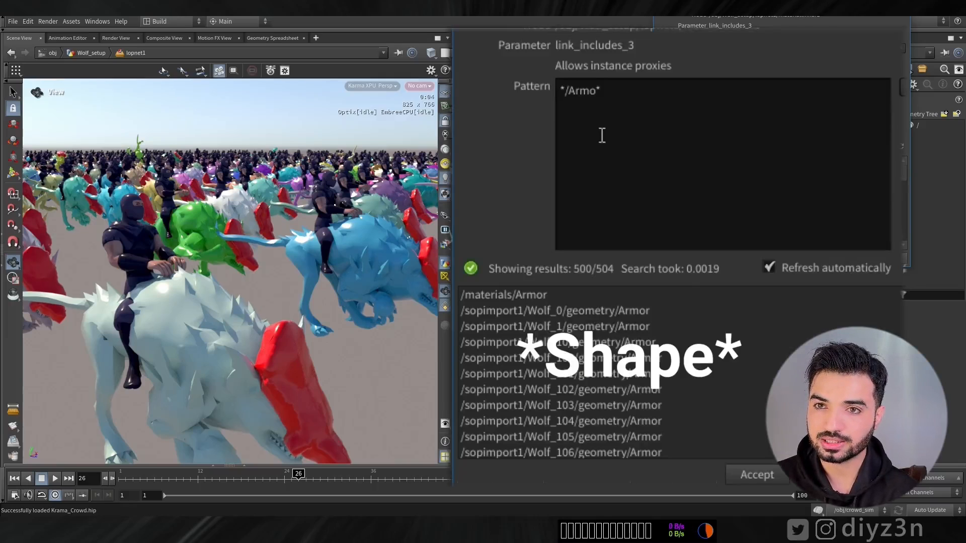
pyautogui.scroll(-3)
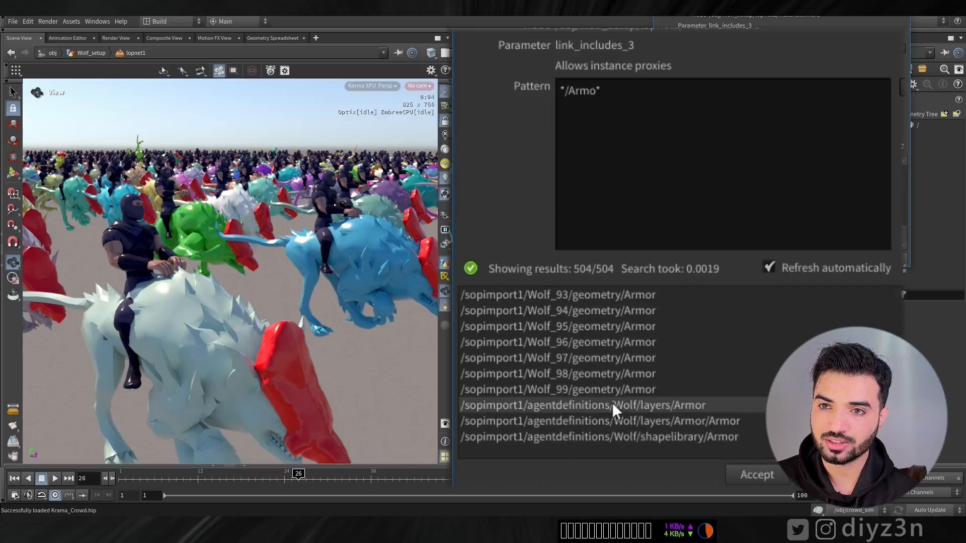
pyautogui.click(602, 421)
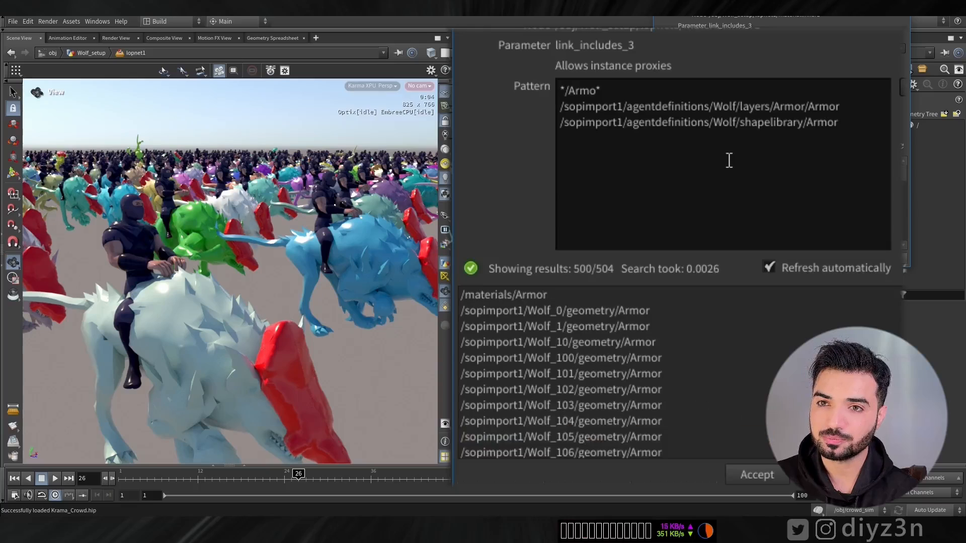
pyautogui.scroll(-3)
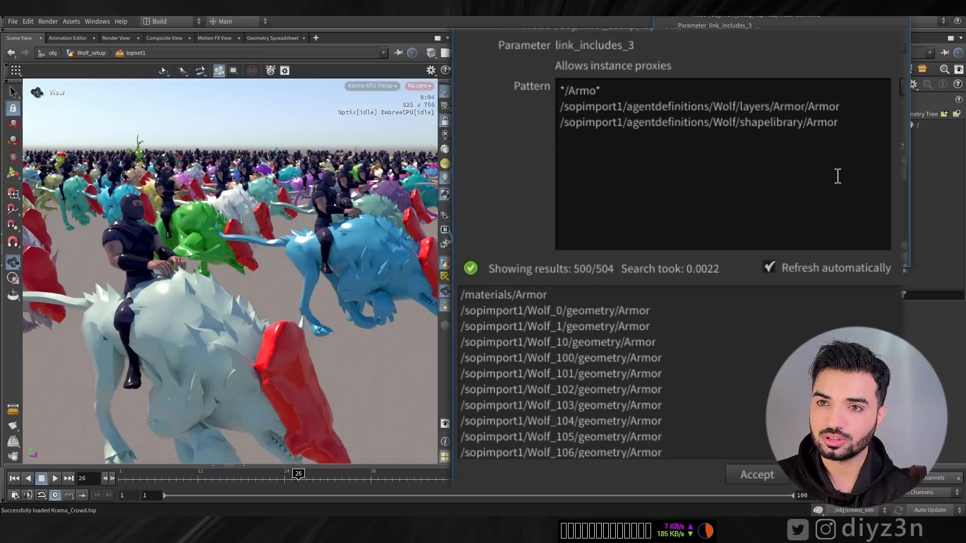
pyautogui.write('/sopimport1/agentdefinitions/Wolf/layers/Armor')
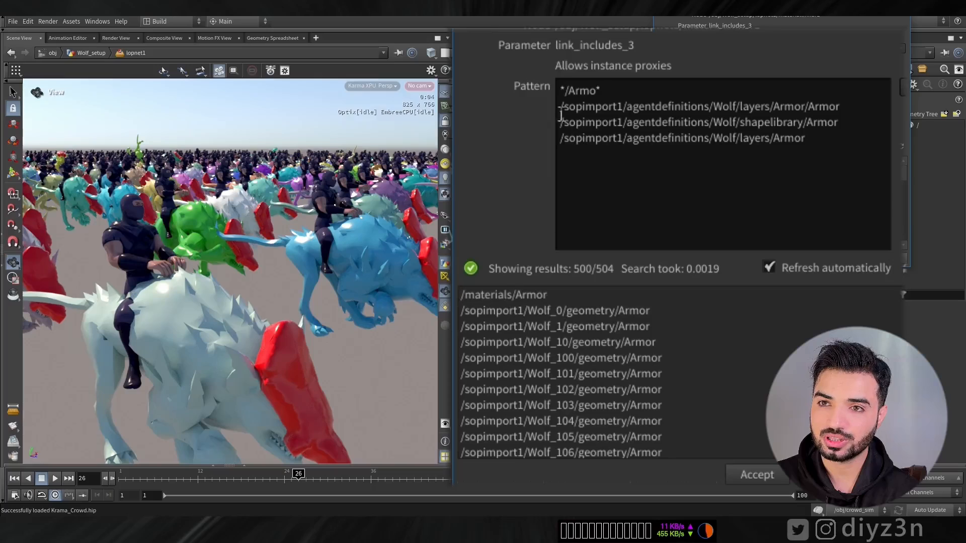
pyautogui.write('try')
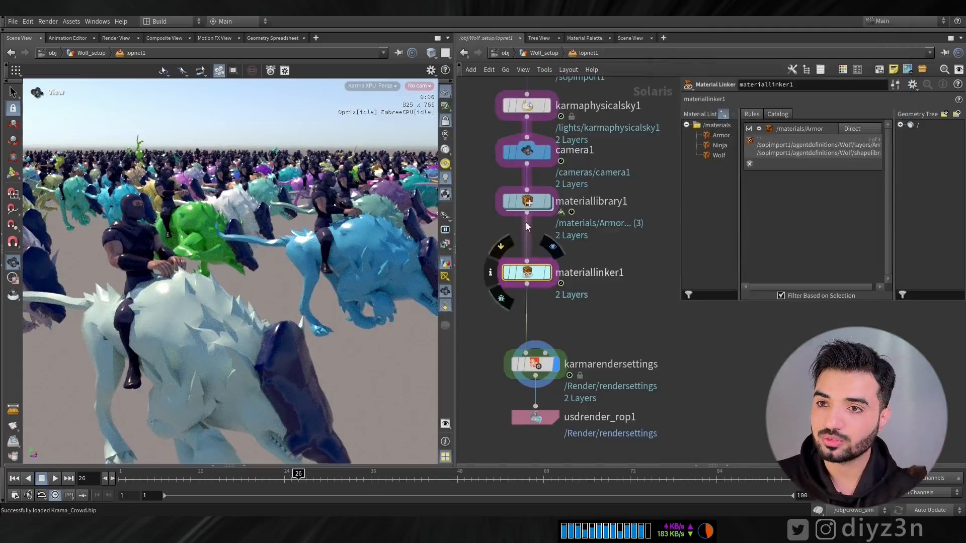
# Step: Drive the Armor standard surface base colour from a MtlX Random Color node
pyautogui.doubleClick(526, 201)
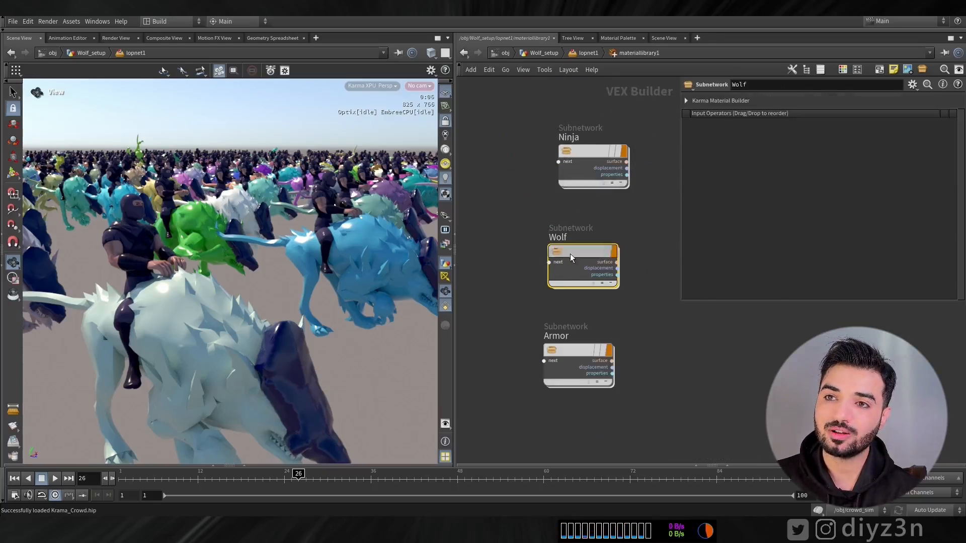
pyautogui.doubleClick(583, 253)
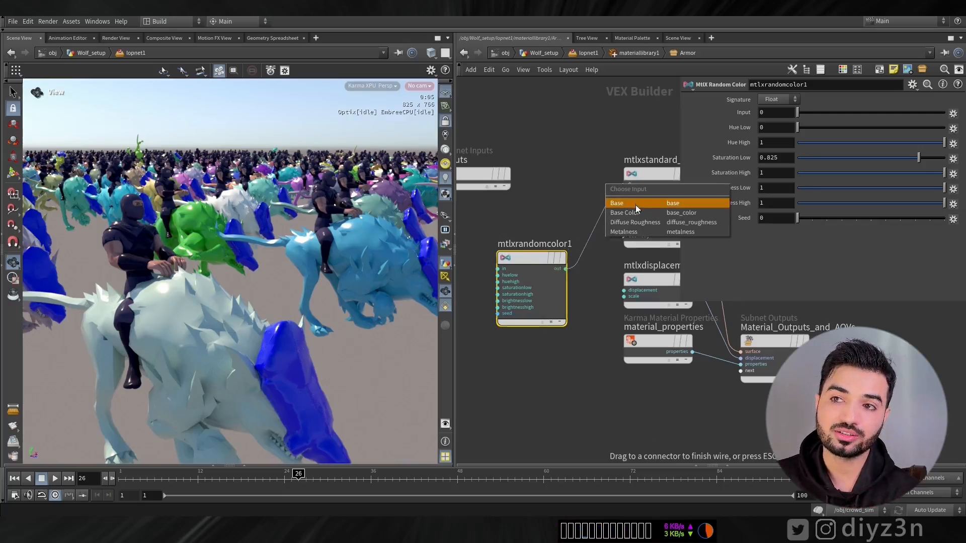
pyautogui.click(616, 203)
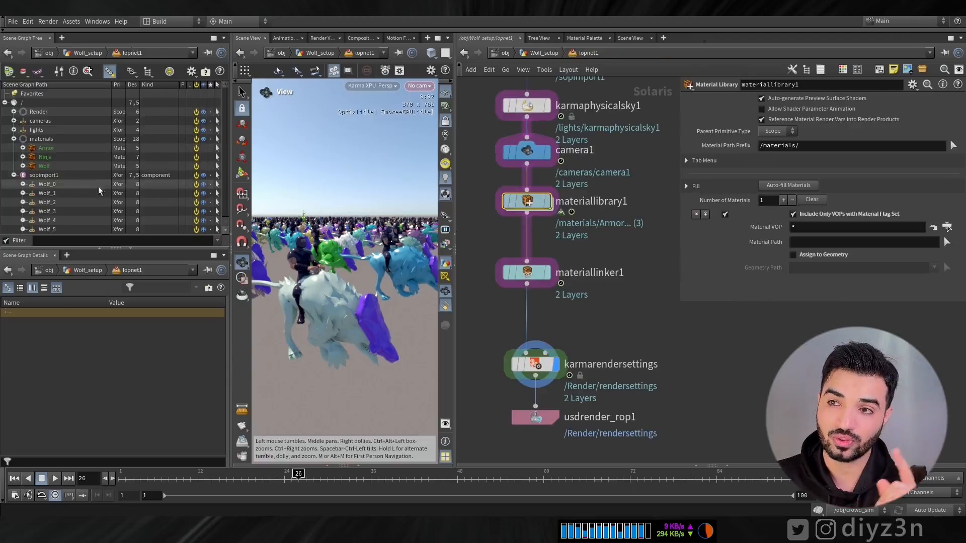
# Step: Inspect agent Wolf_38 in the Scene Graph Details to find its primvars:id value, 38
pyautogui.scroll(-3)
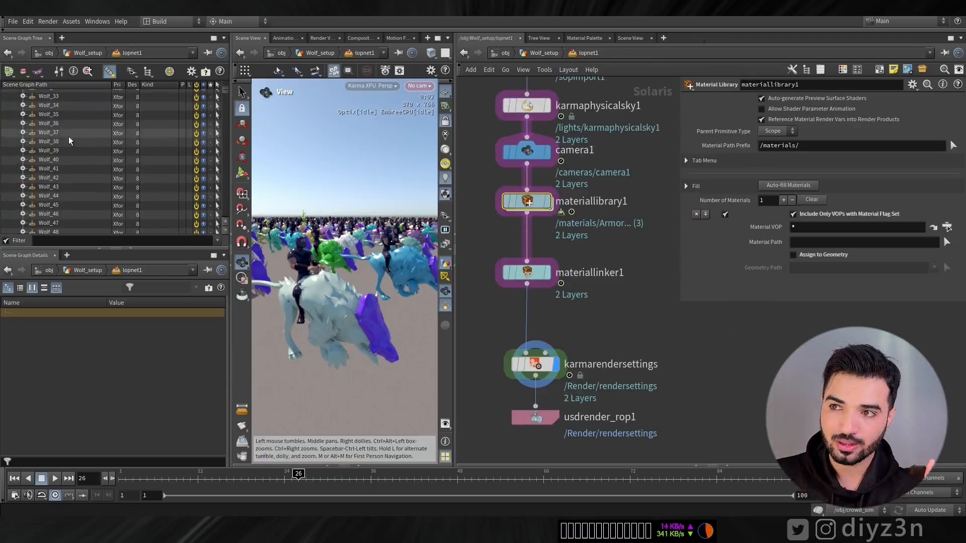
pyautogui.click(49, 142)
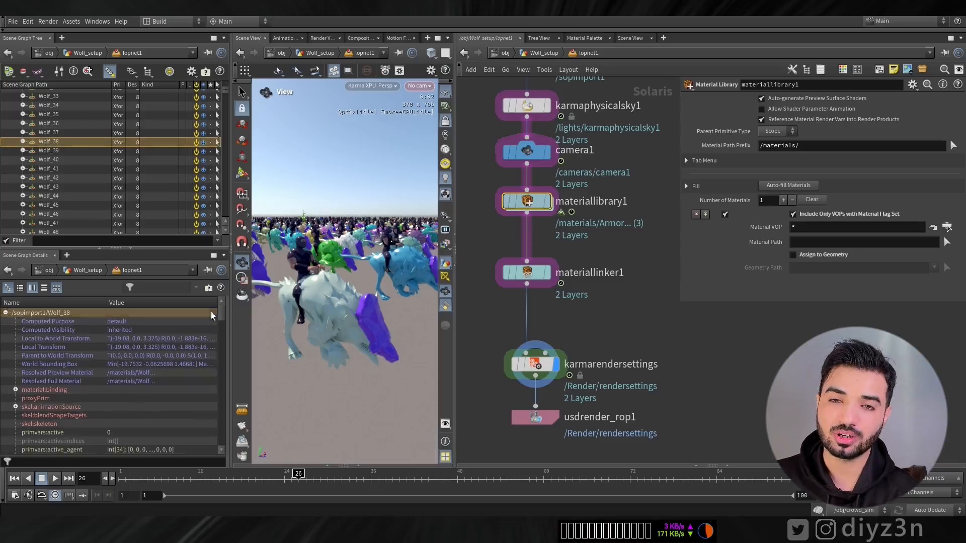
pyautogui.scroll(-3)
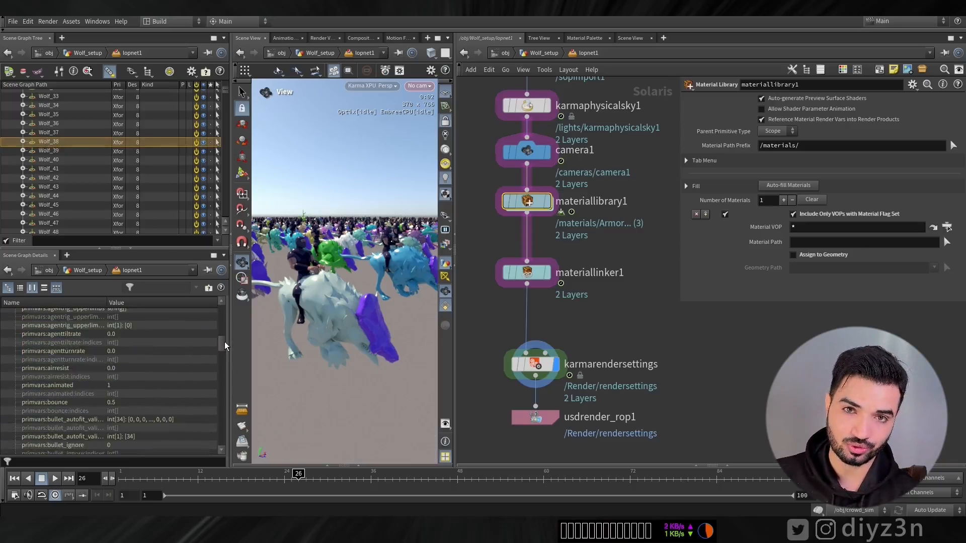
pyautogui.scroll(-3)
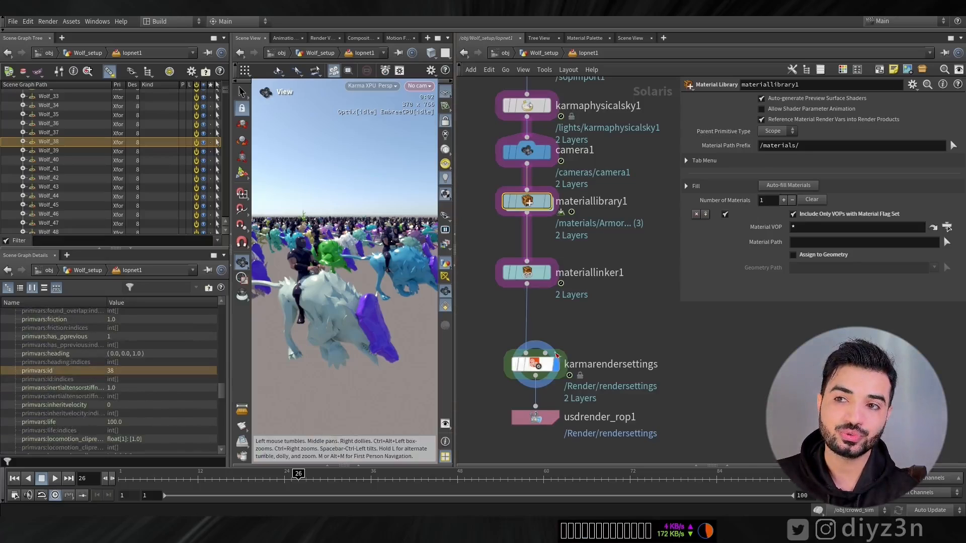
pyautogui.doubleClick(526, 201)
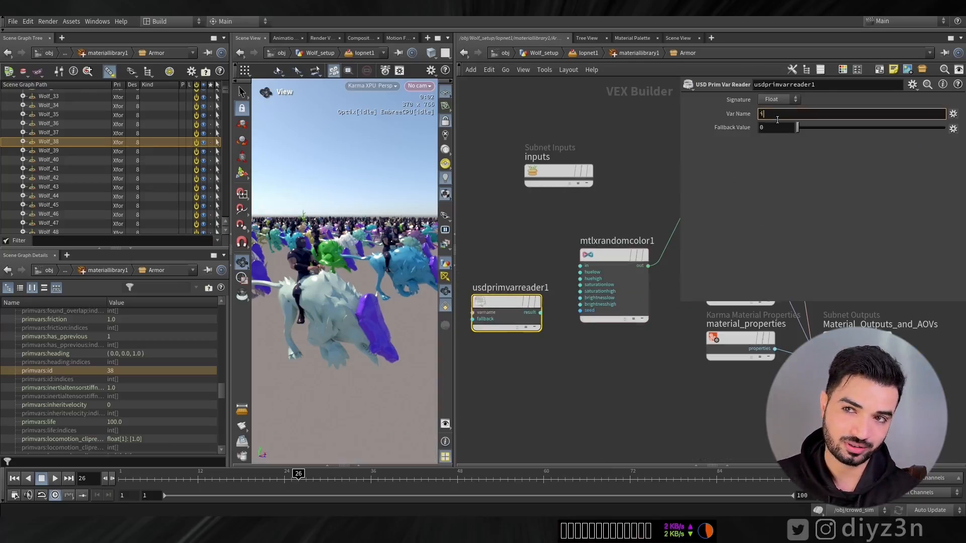
# Step: Seed the random colour with an Int USD Prim Var Reader on id and narrow the saturation range
pyautogui.click(778, 99)
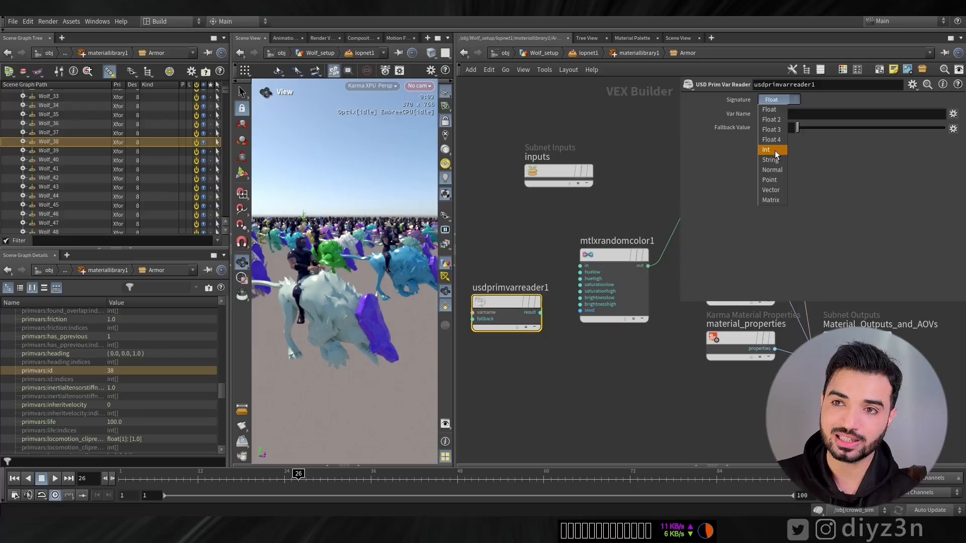
pyautogui.click(765, 149)
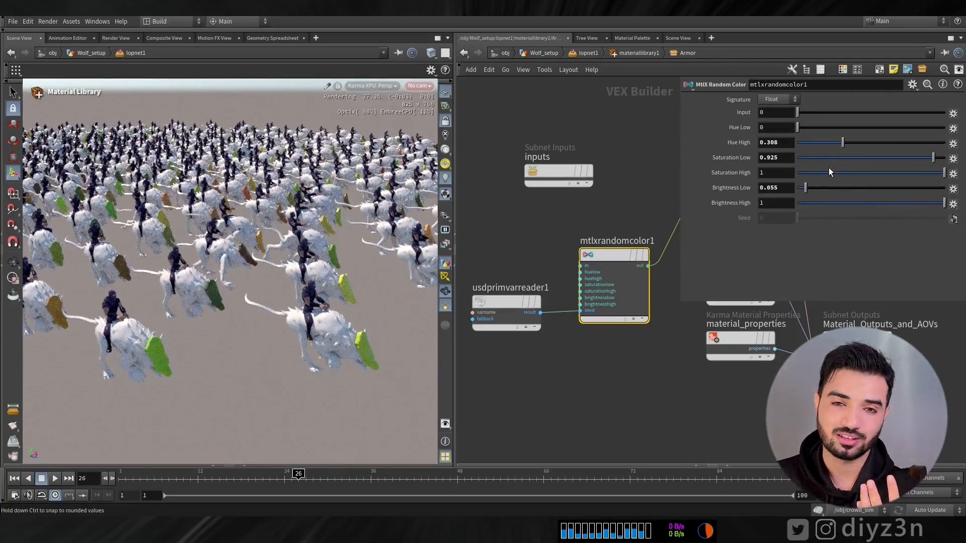
pyautogui.click(532, 331)
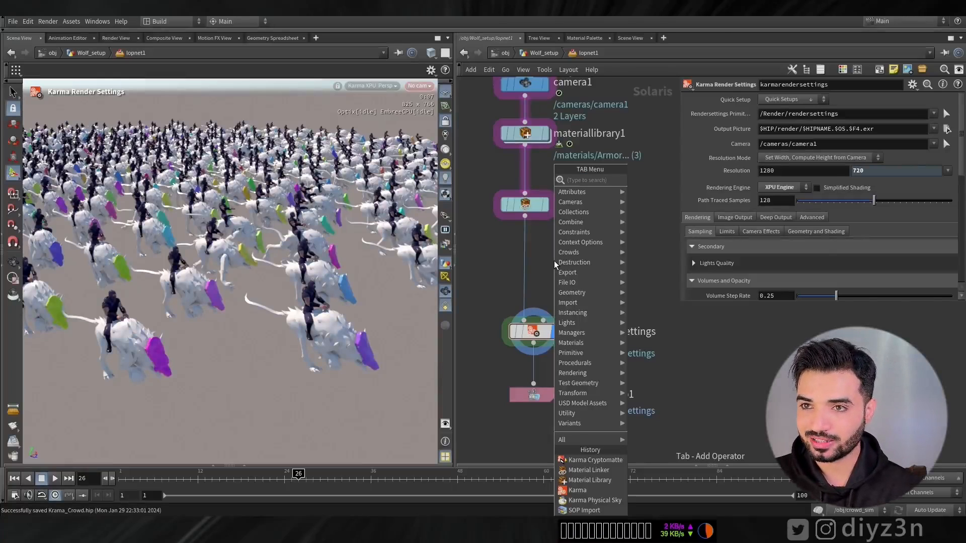
# Step: Add a Karma Cryptomatte LOP set to Materials and preview the CryptoMaterials AOV in the viewport
pyautogui.write('cry')
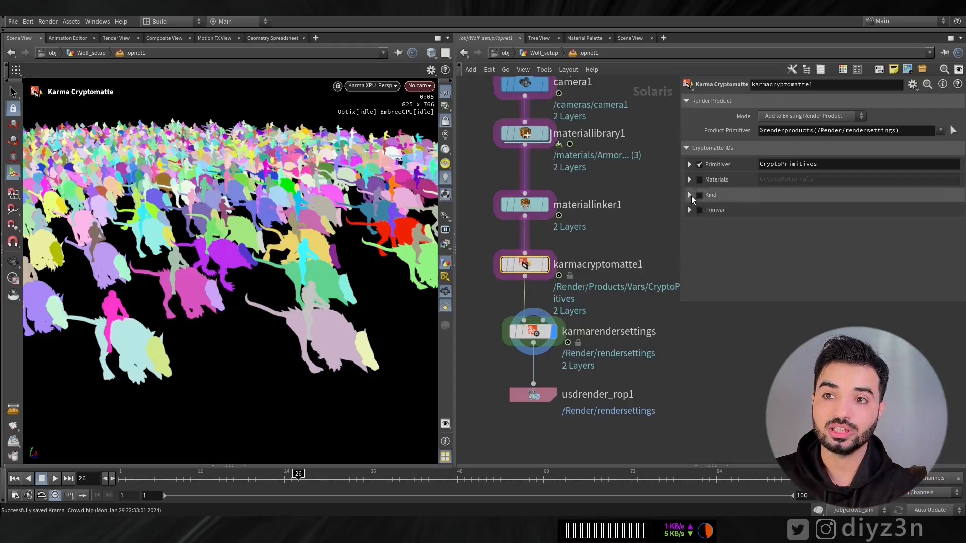
pyautogui.click(699, 179)
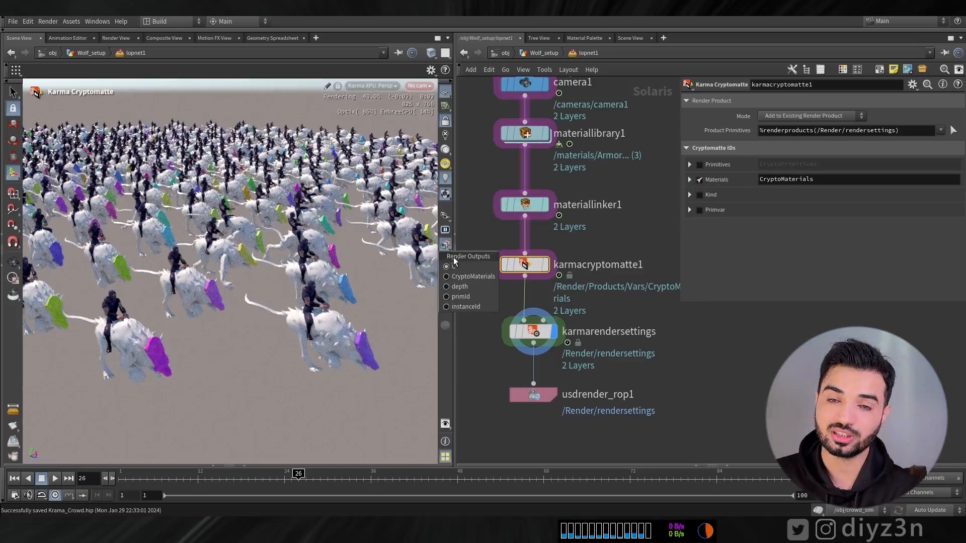
pyautogui.click(473, 275)
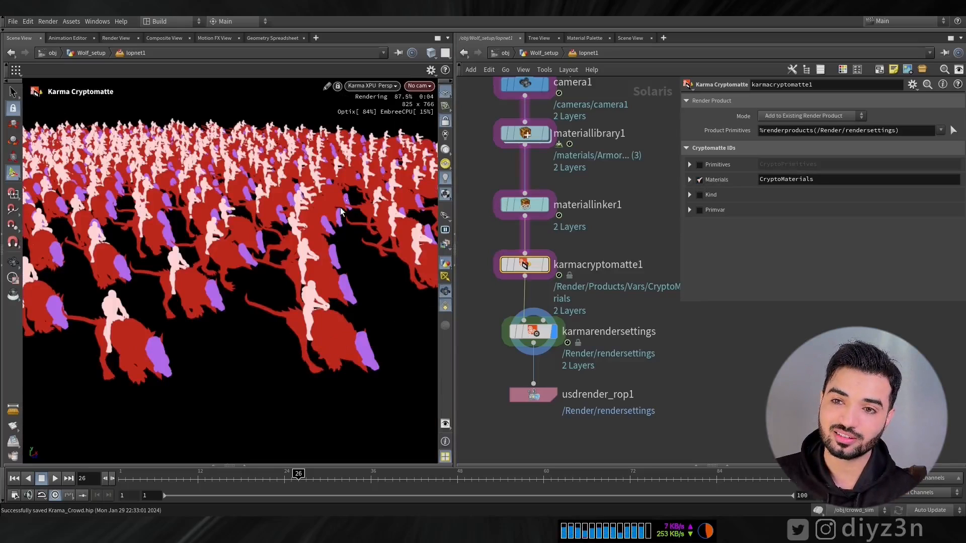